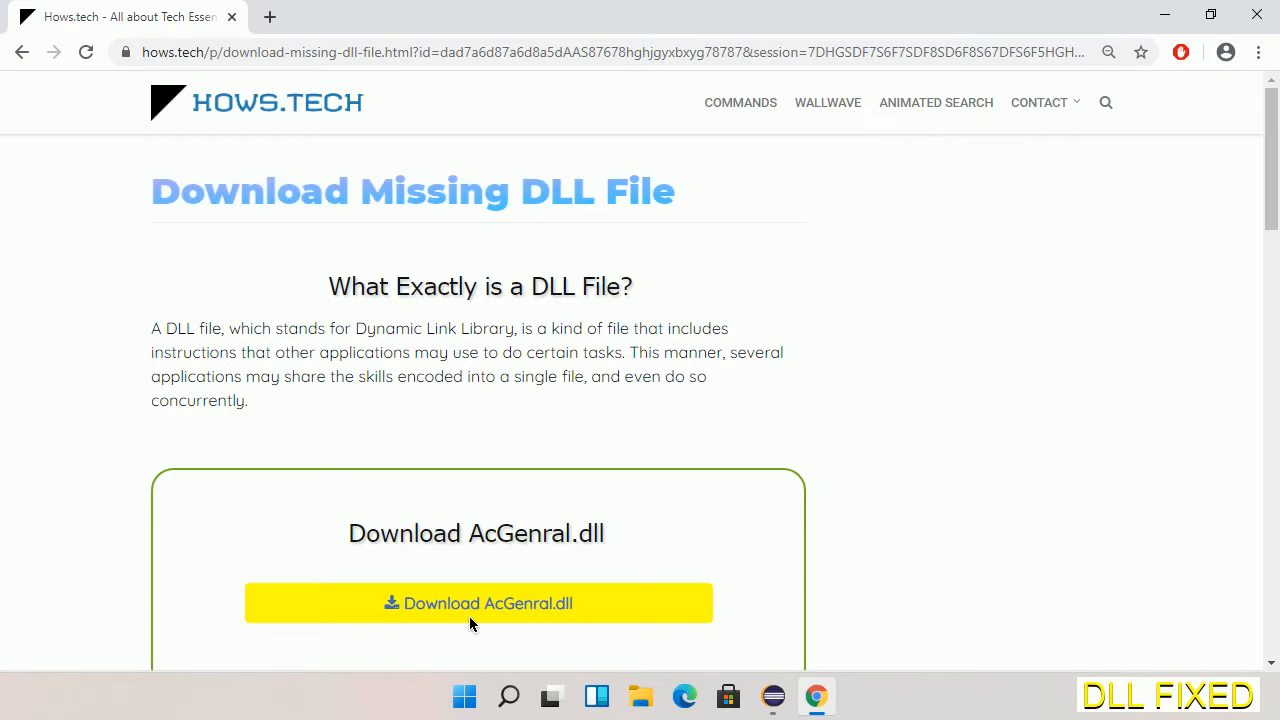
# Download AcGenral.dll from hows.tech into Downloads and show it in its folder
pyautogui.click(268, 16)
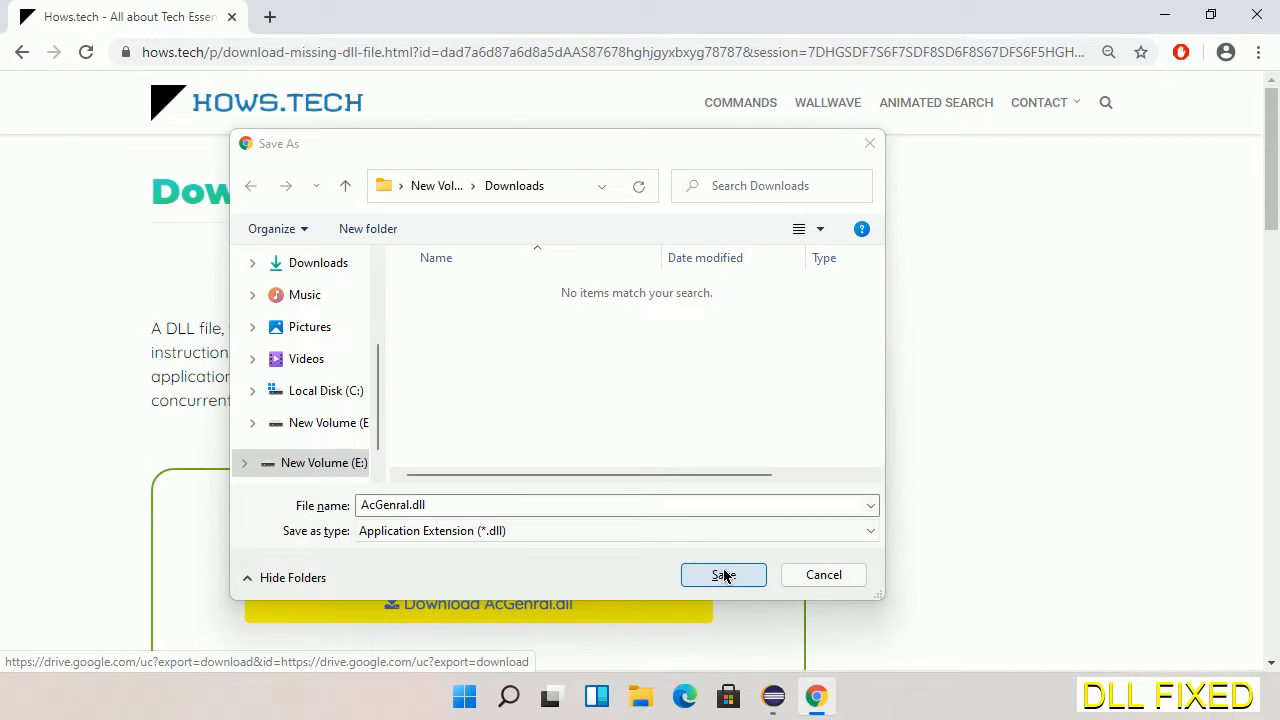
pyautogui.click(724, 576)
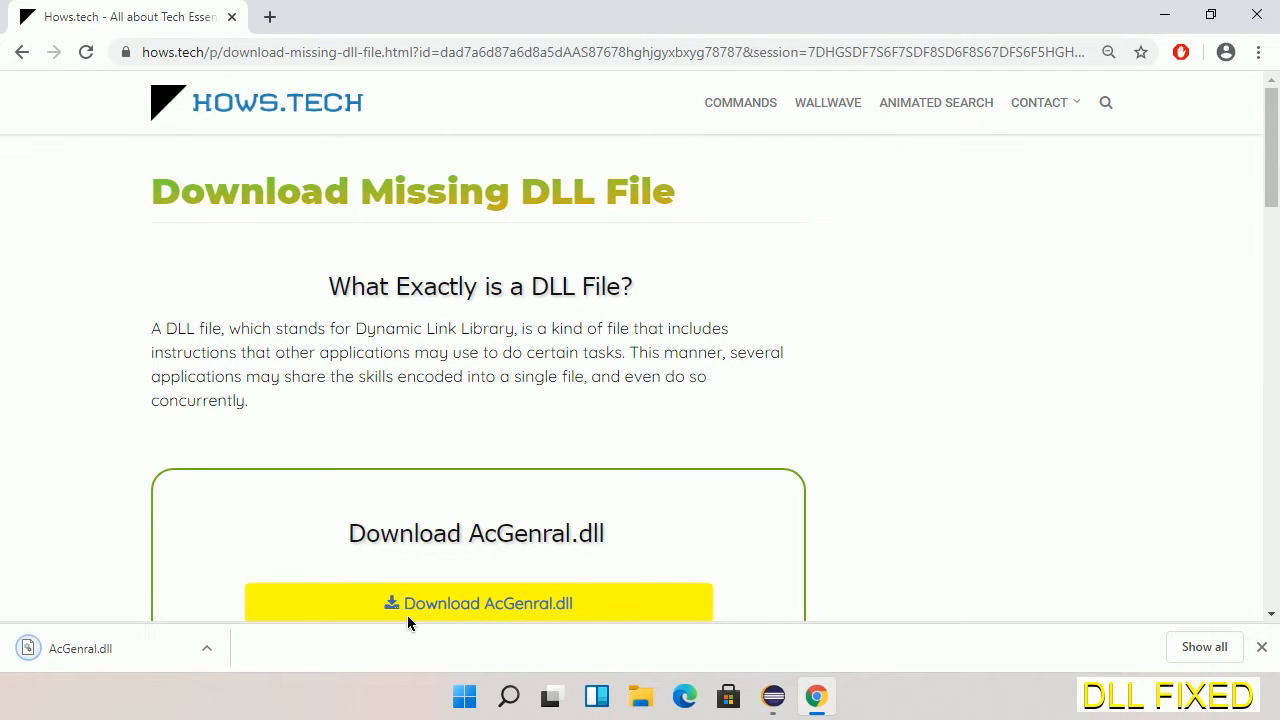
pyautogui.click(208, 648)
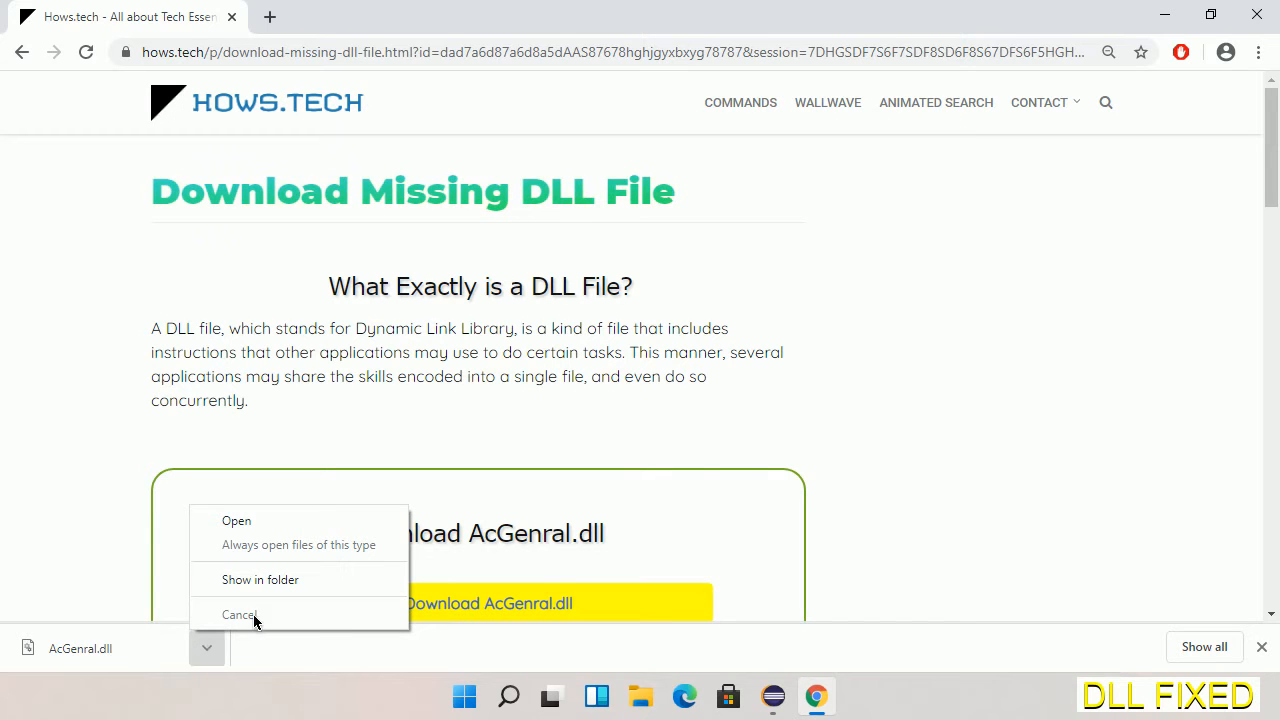
pyautogui.click(240, 614)
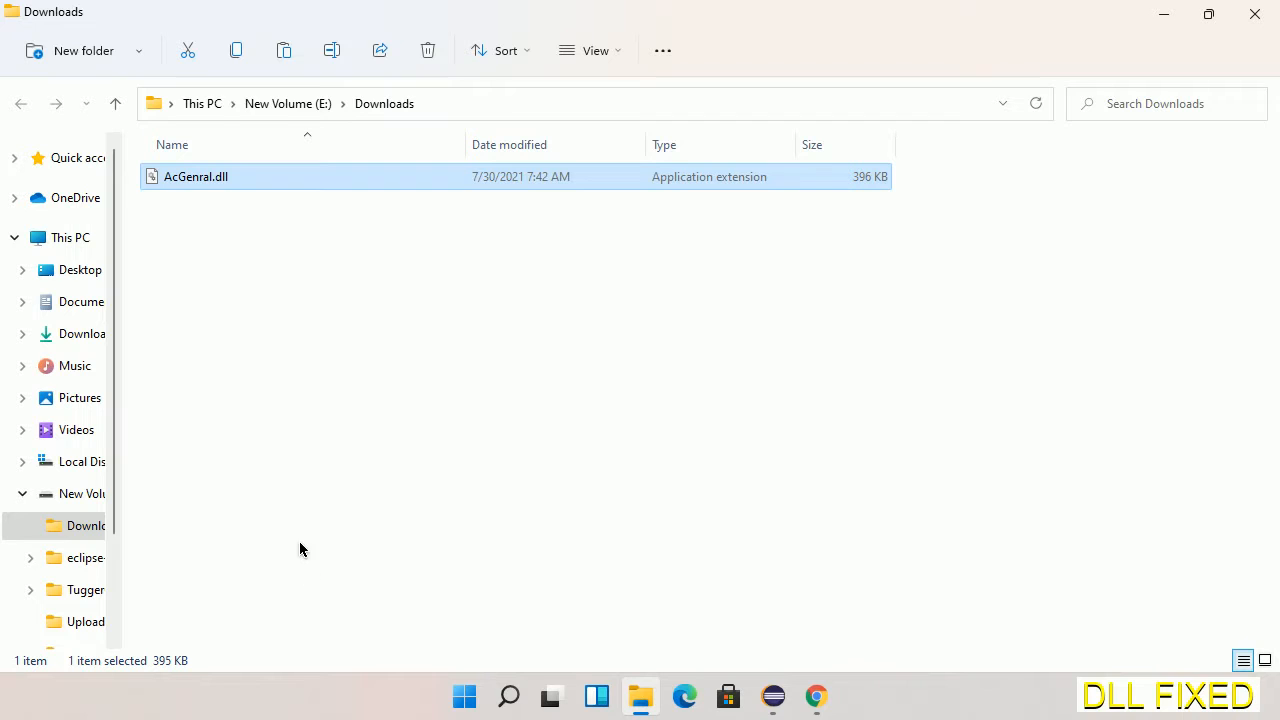
pyautogui.moveTo(188, 176)
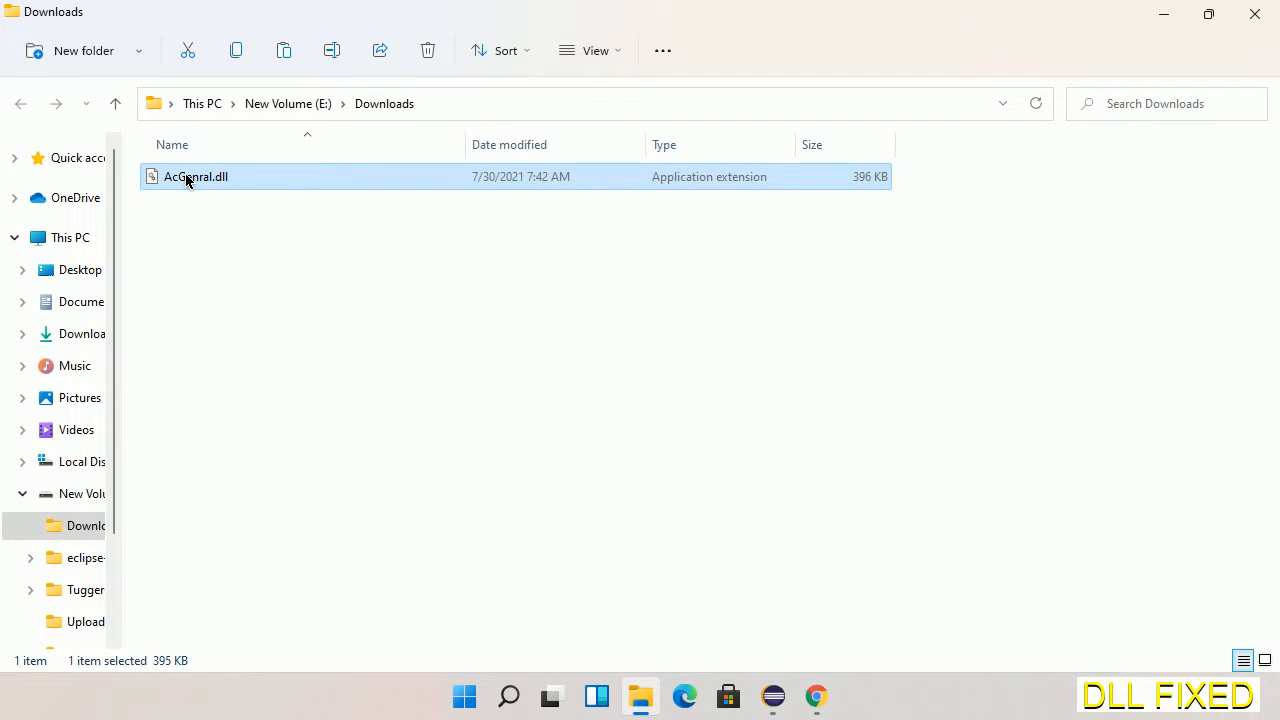
# Copy AcGenral.dll from the Downloads folder via its context menu
pyautogui.rightClick(188, 176)
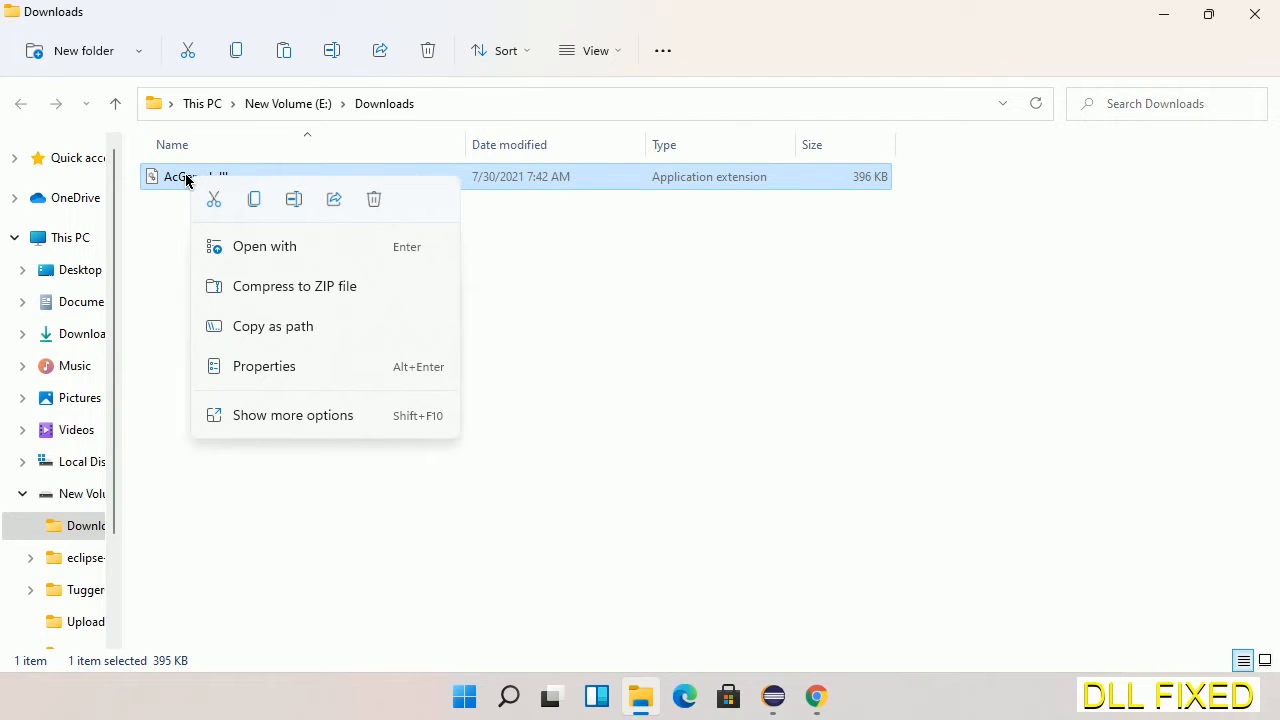
pyautogui.moveTo(252, 200)
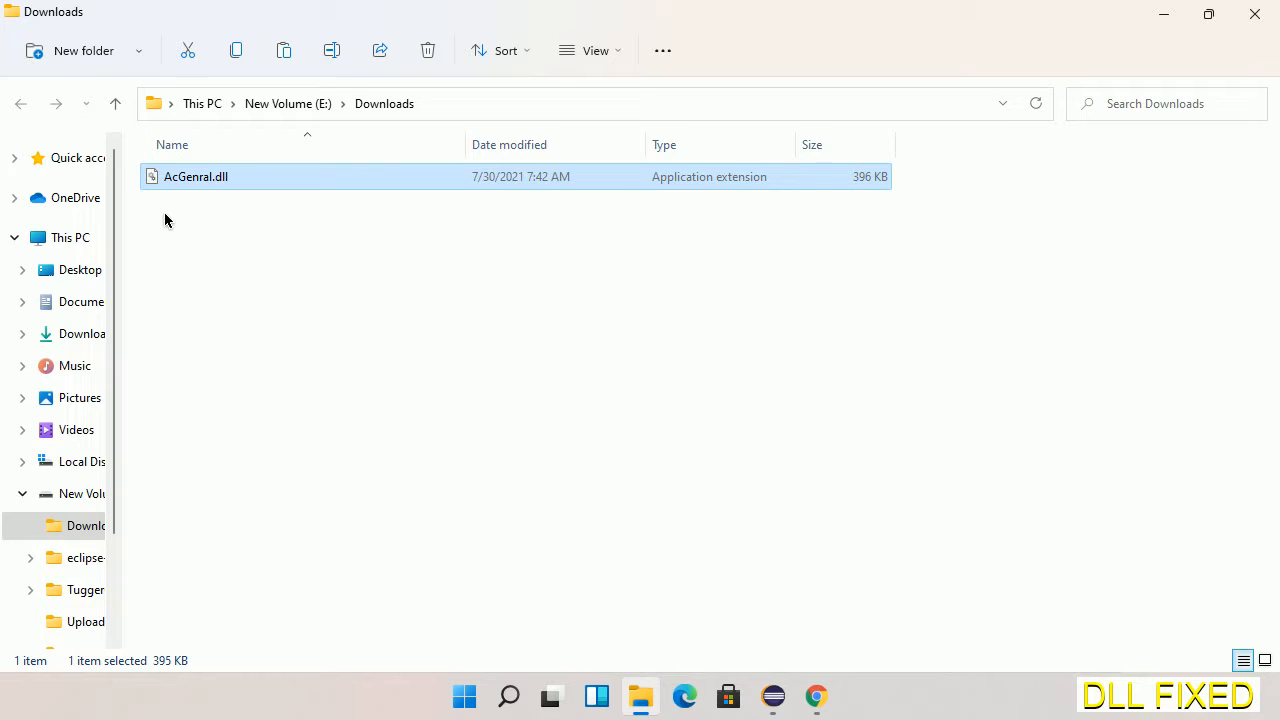
pyautogui.moveTo(70, 236)
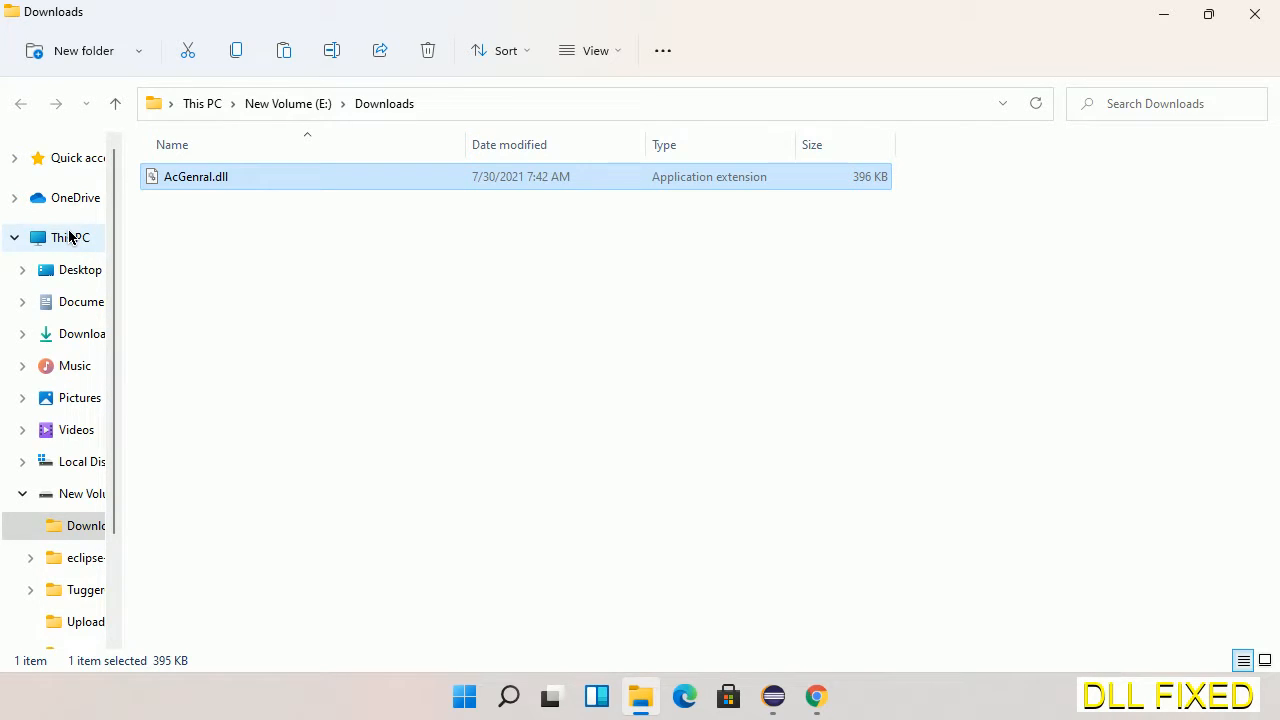
# Paste AcGenral.dll into C:\Windows\System32, continuing past the administrator permission prompt
pyautogui.click(68, 236)
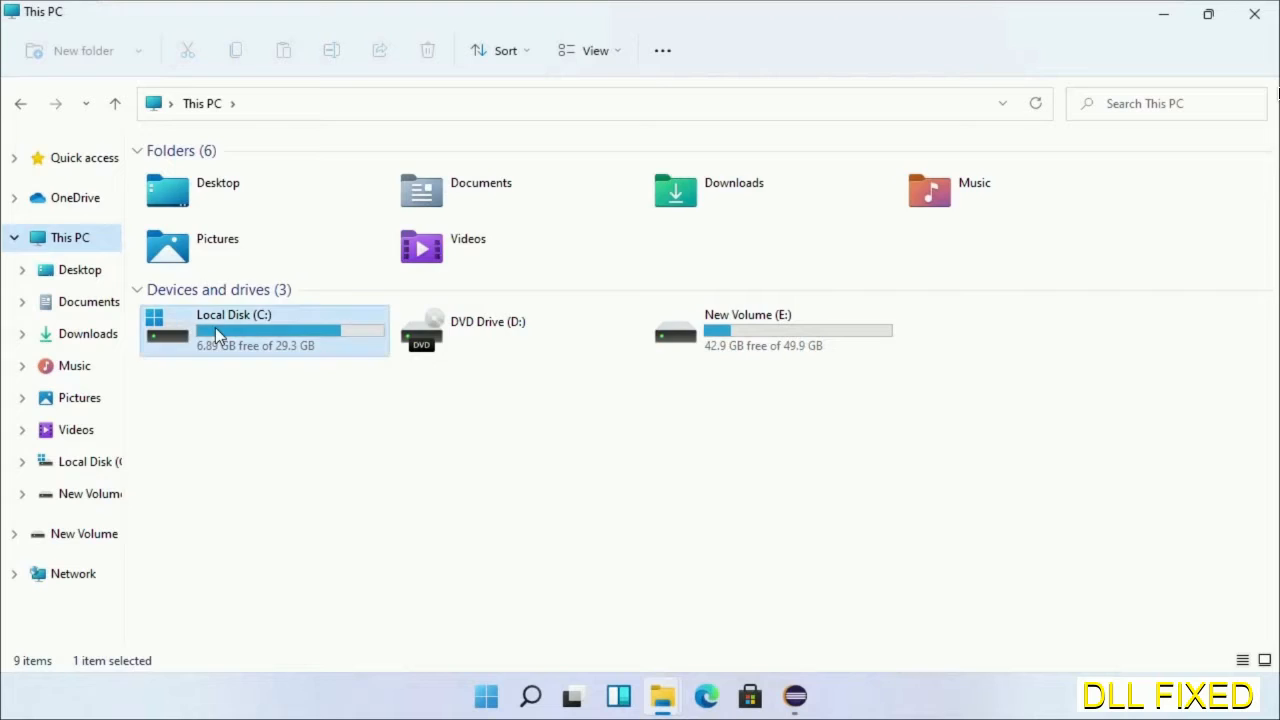
pyautogui.doubleClick(234, 330)
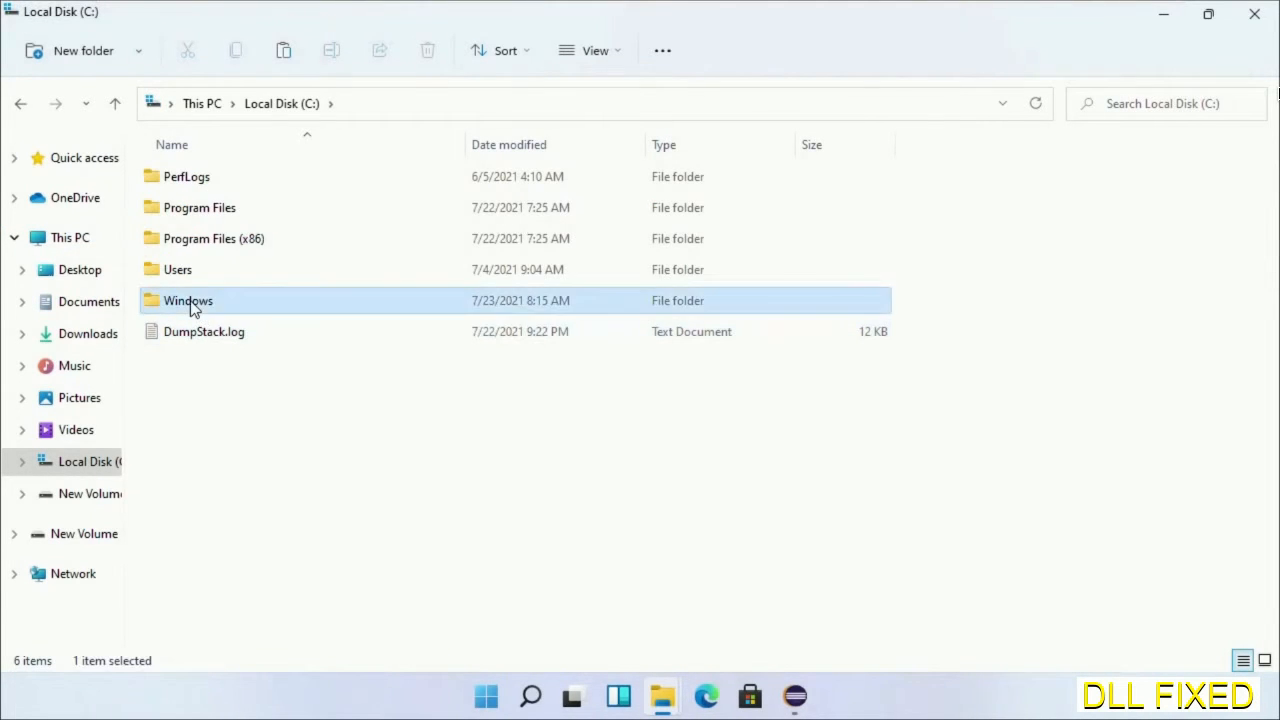
pyautogui.doubleClick(188, 300)
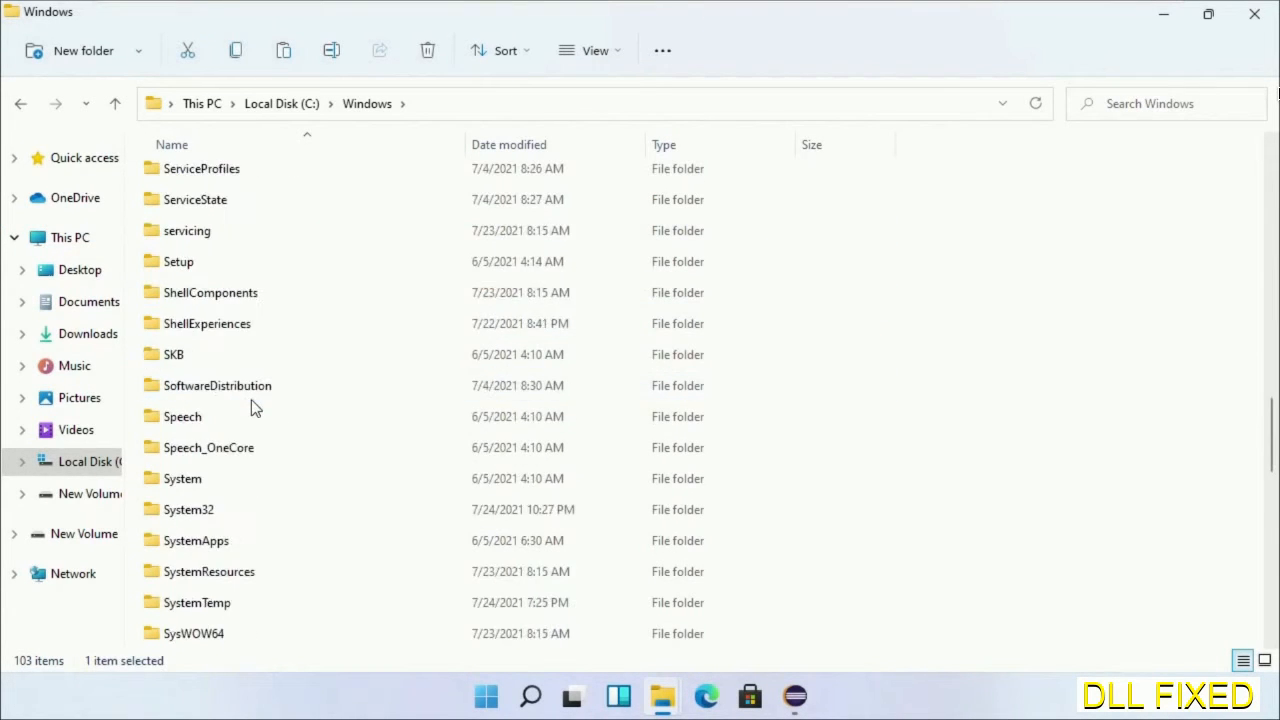
pyautogui.scroll(-3)
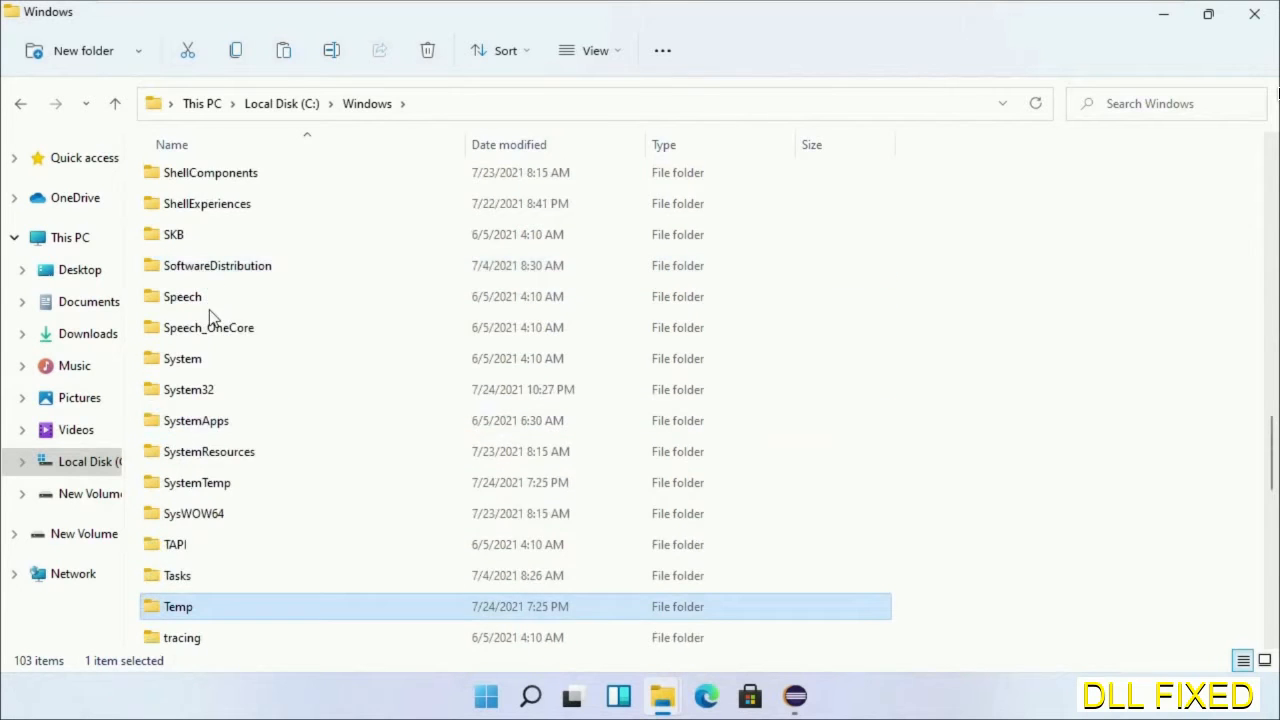
pyautogui.doubleClick(190, 388)
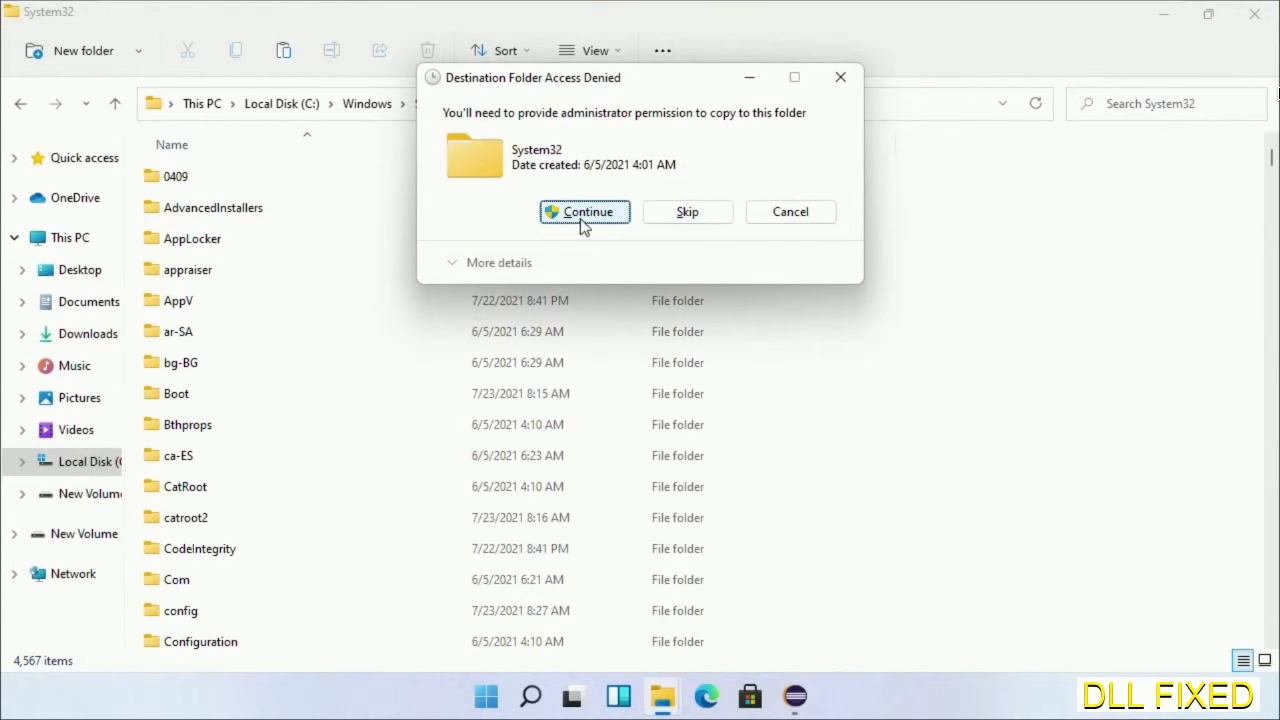
pyautogui.click(584, 212)
pyautogui.write('task')
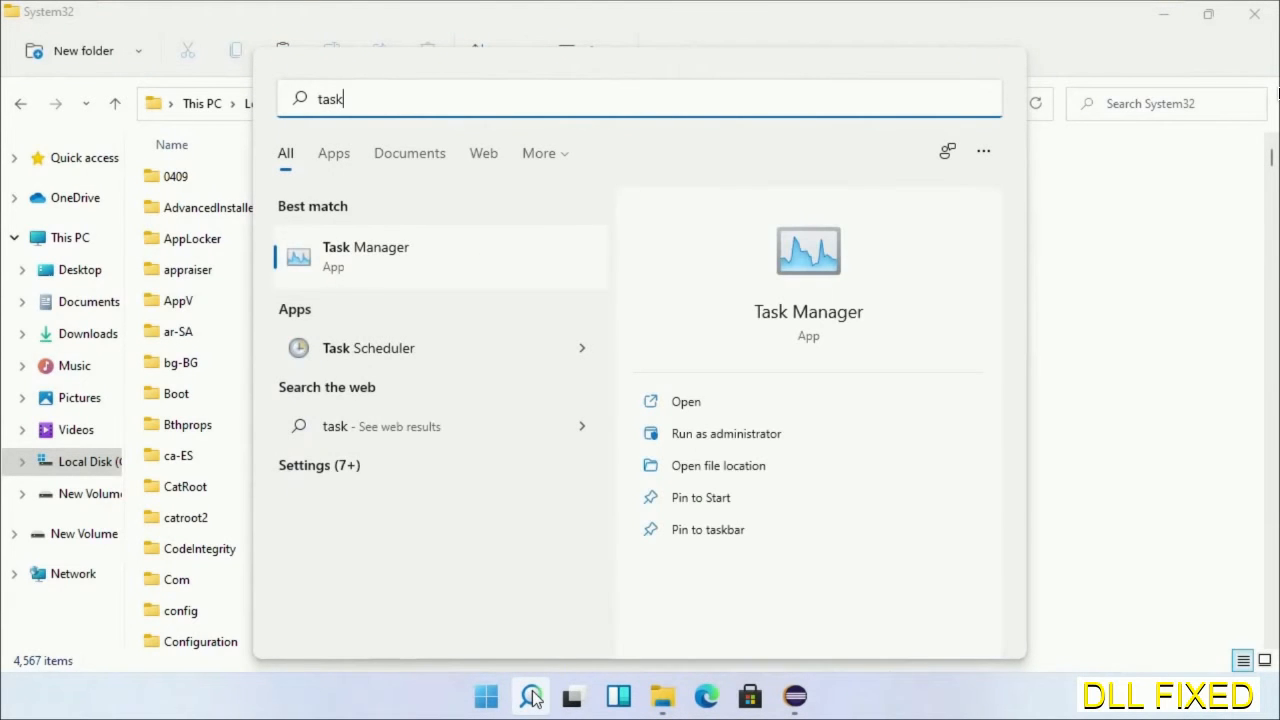
# Launch Task Manager as administrator and begin a Run new task, browsing for a program
pyautogui.rightClick(364, 256)
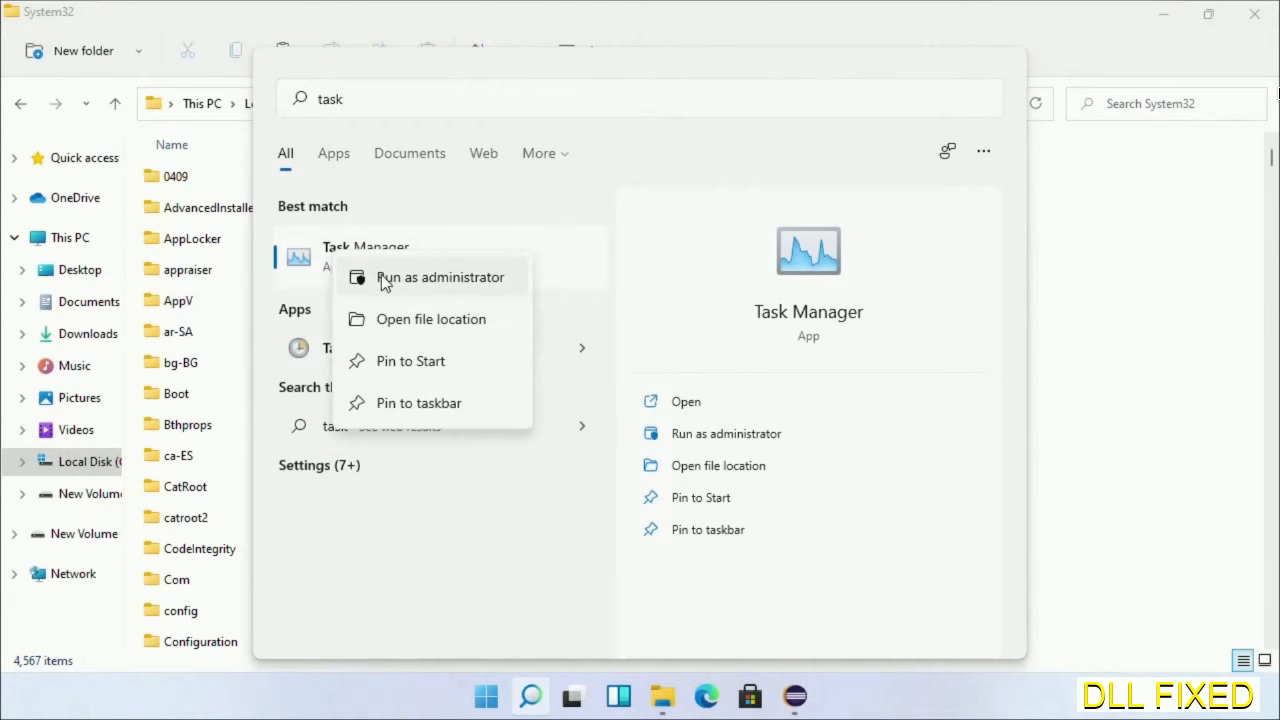
pyautogui.click(440, 276)
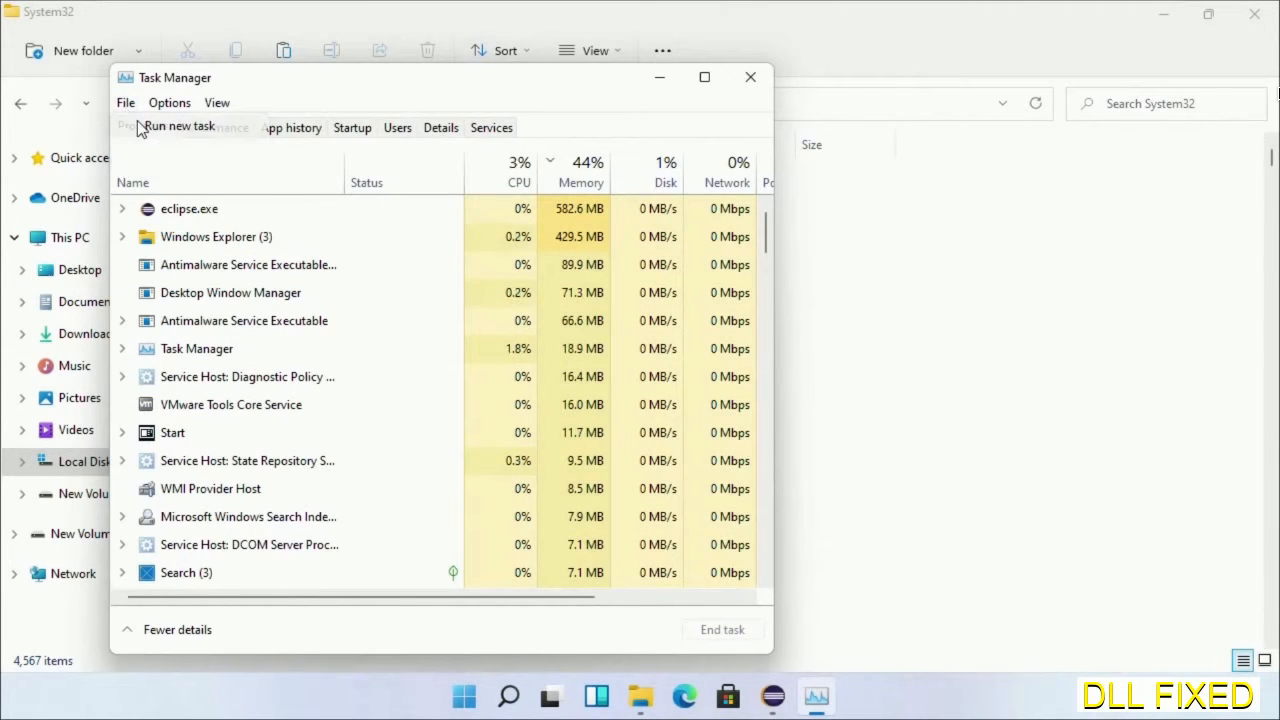
pyautogui.click(180, 126)
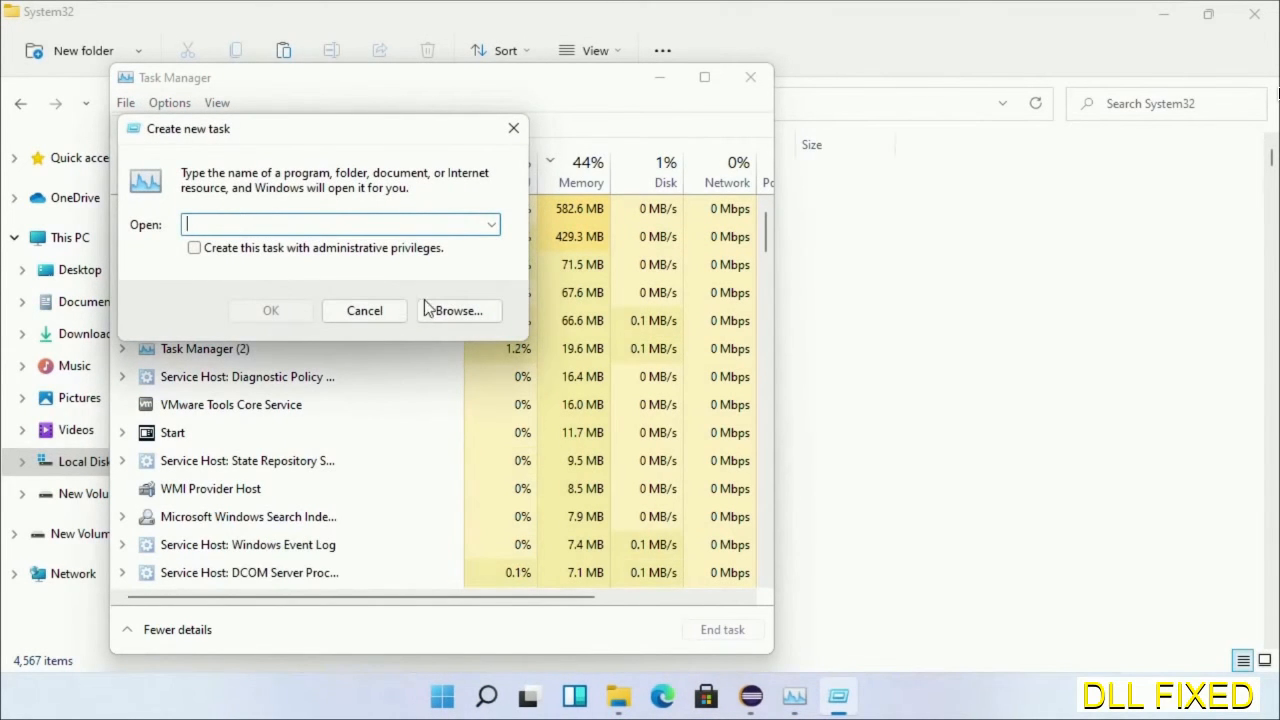
pyautogui.click(460, 310)
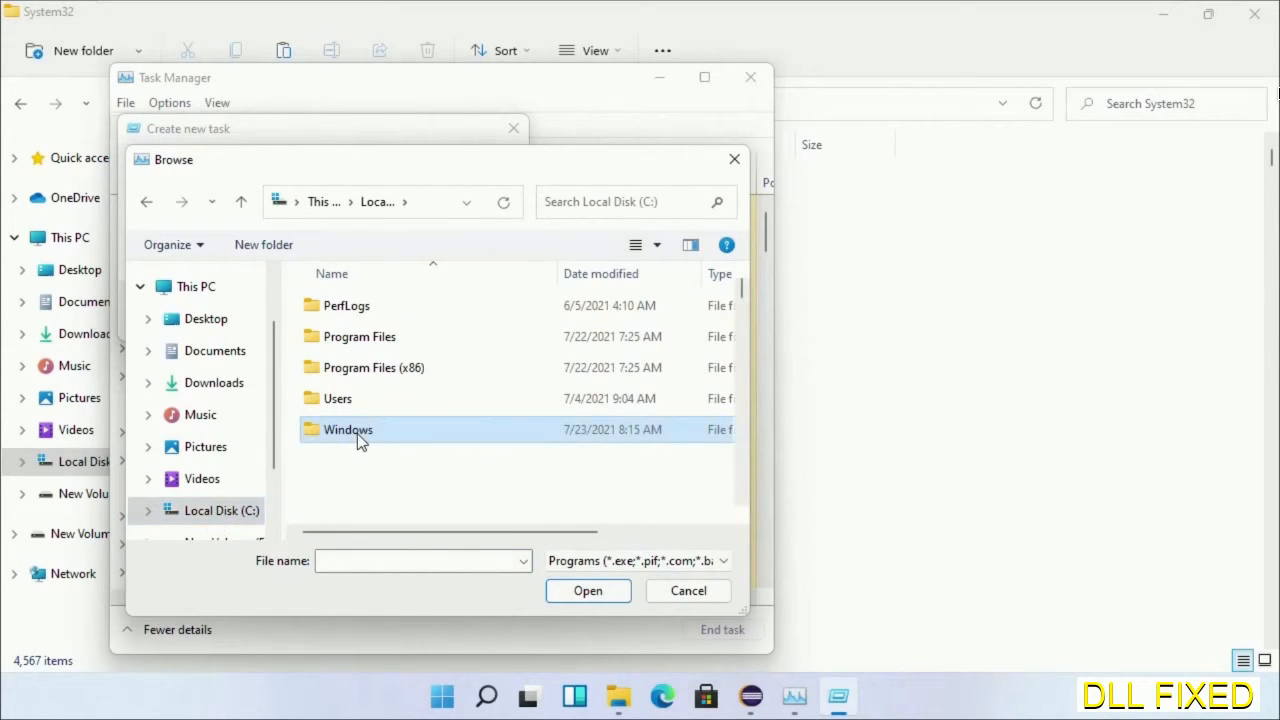
# Select C:\Windows\System32\cmd.exe and run it with administrative privileges
pyautogui.doubleClick(348, 428)
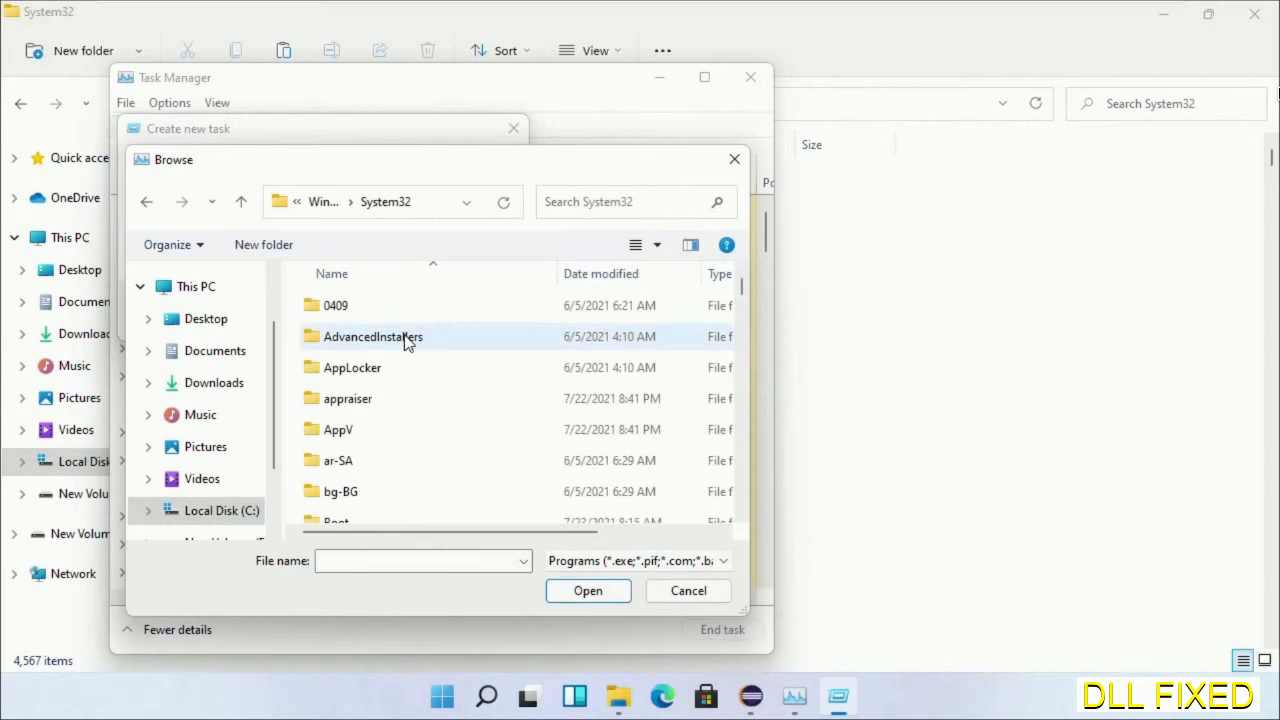
pyautogui.click(348, 398)
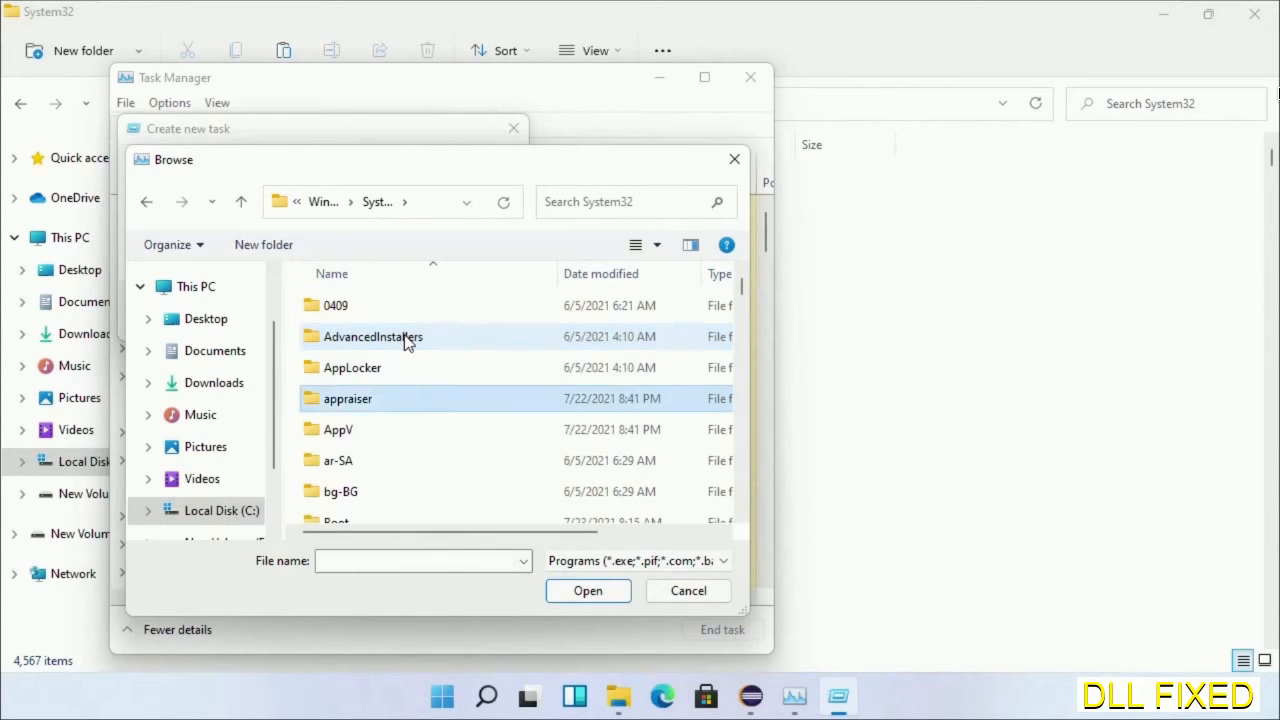
pyautogui.scroll(-3)
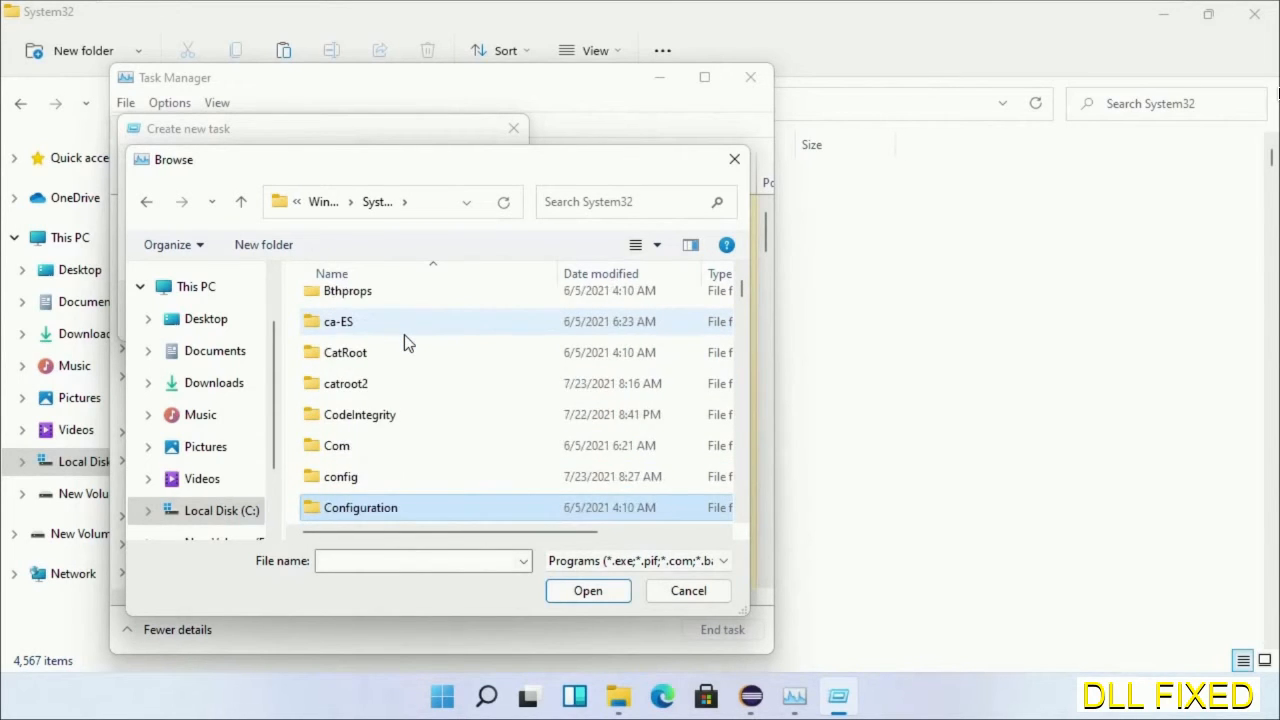
pyautogui.scroll(-3)
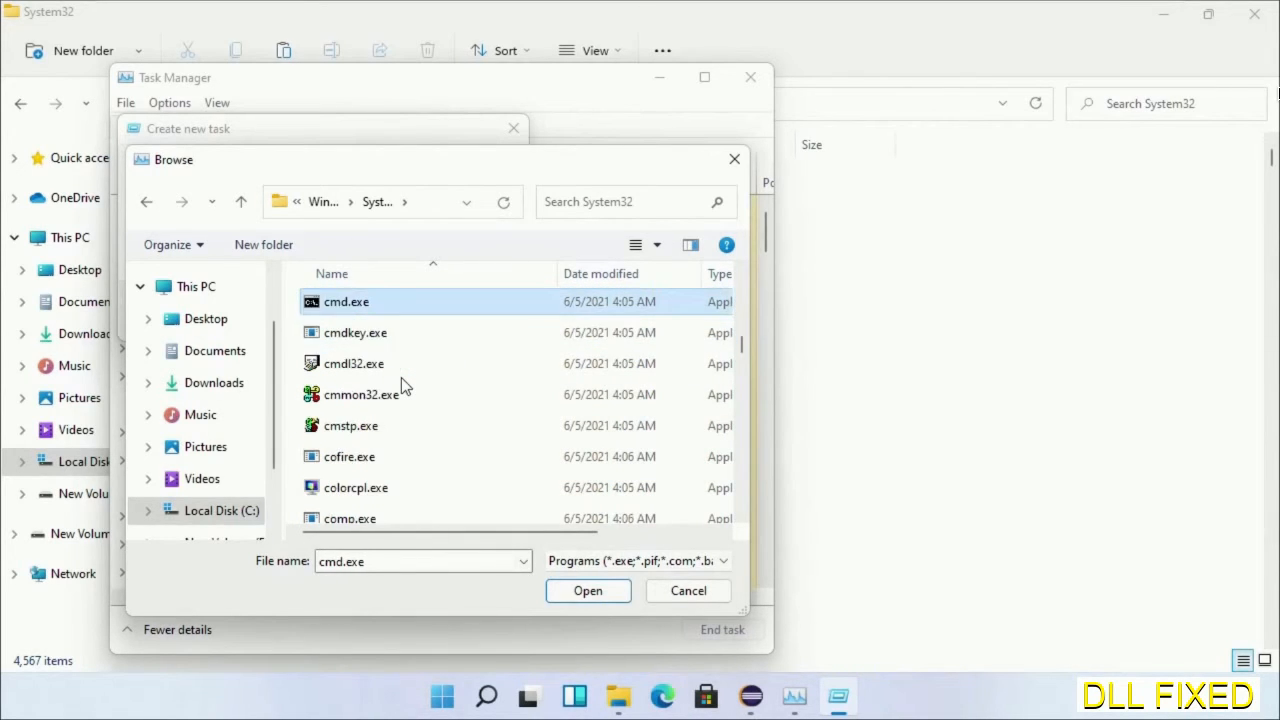
pyautogui.click(588, 590)
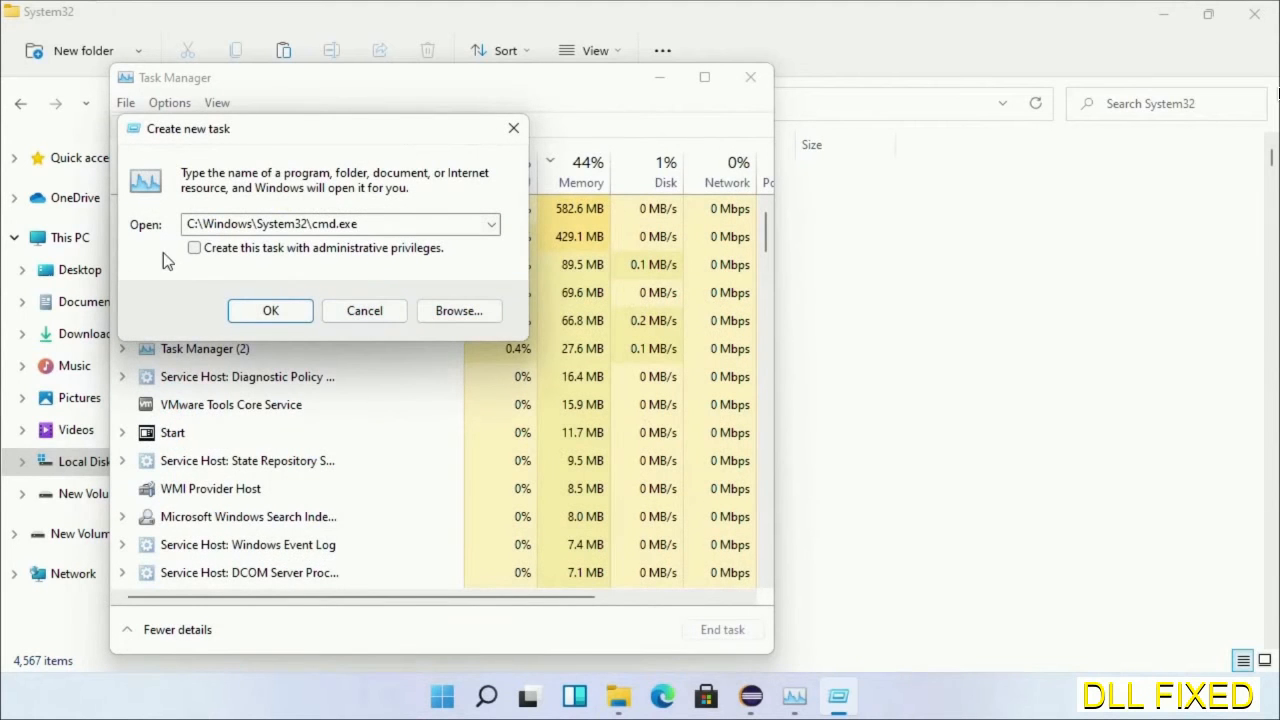
pyautogui.click(194, 248)
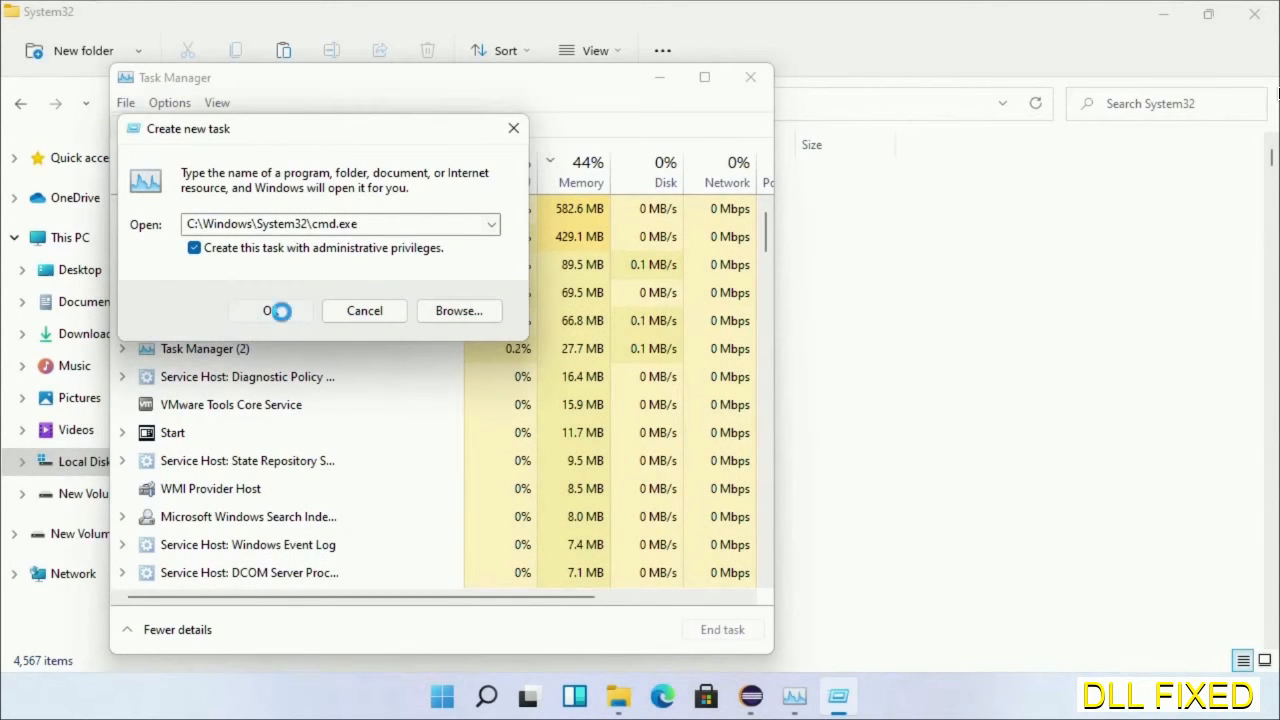
pyautogui.click(270, 312)
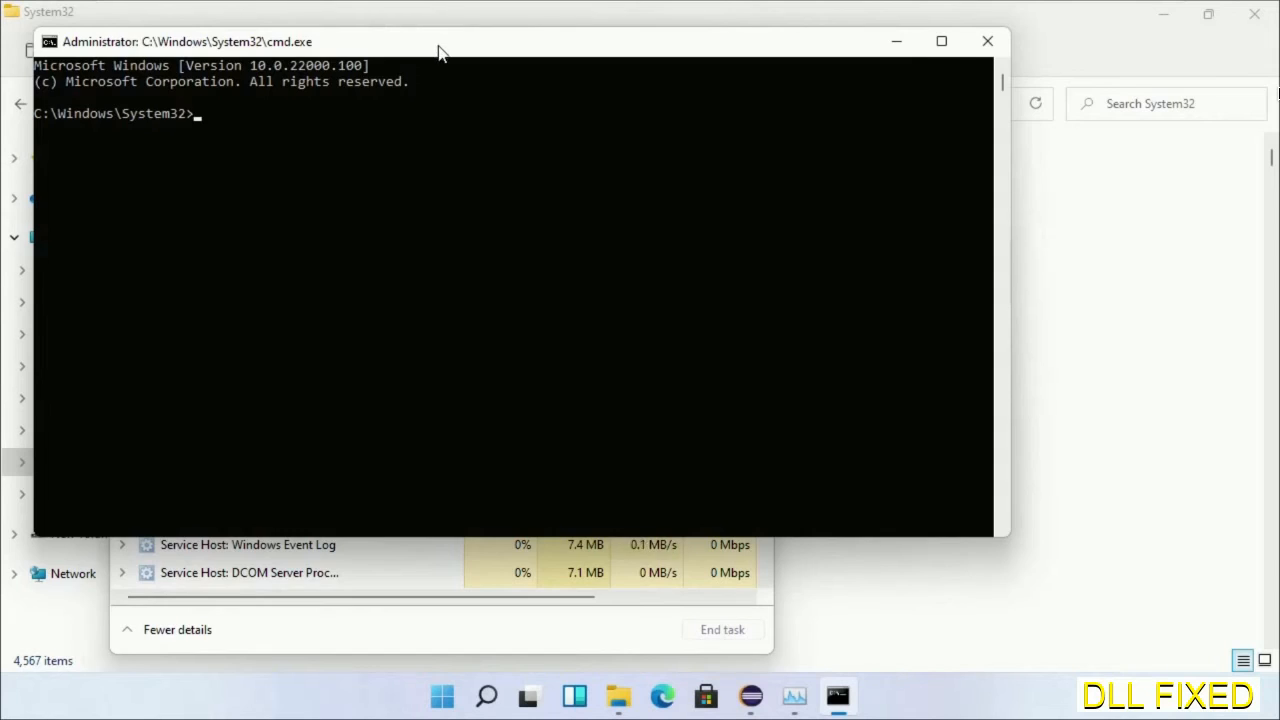
# Schedule chkdsk c: /f /r for the next restart, answering Y
pyautogui.write('chkdsk c /f /r')
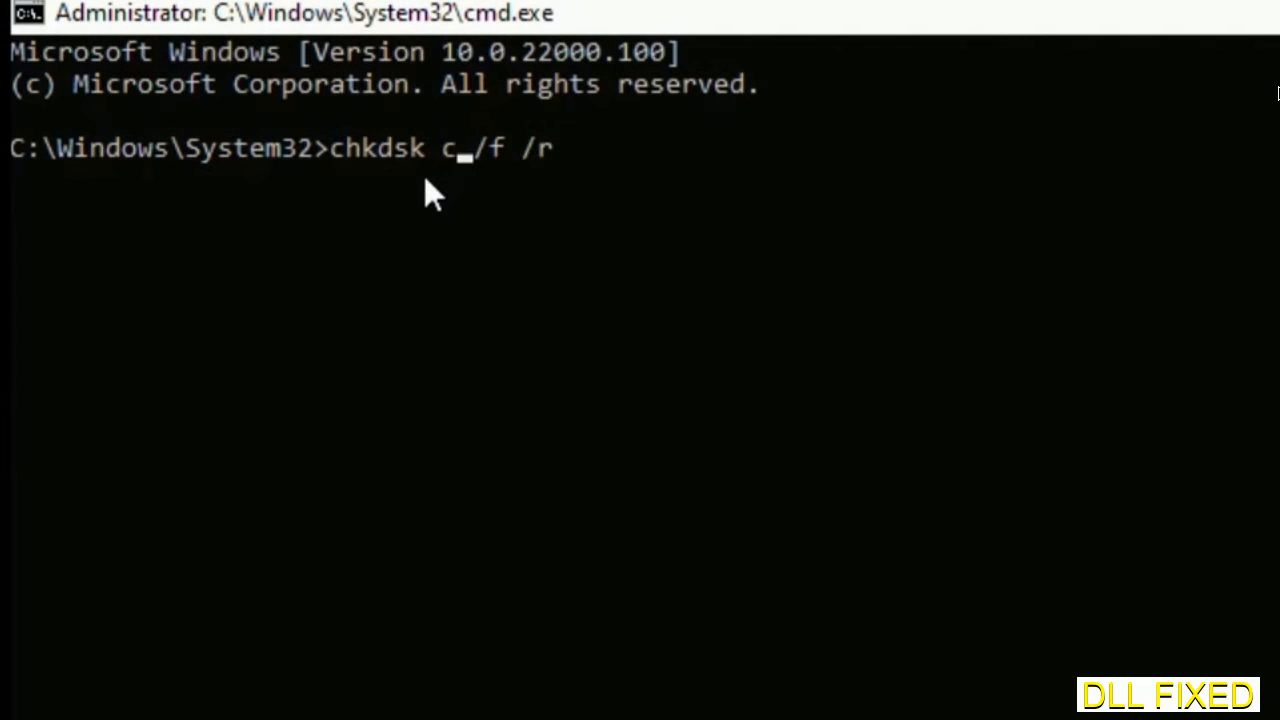
pyautogui.write(':')
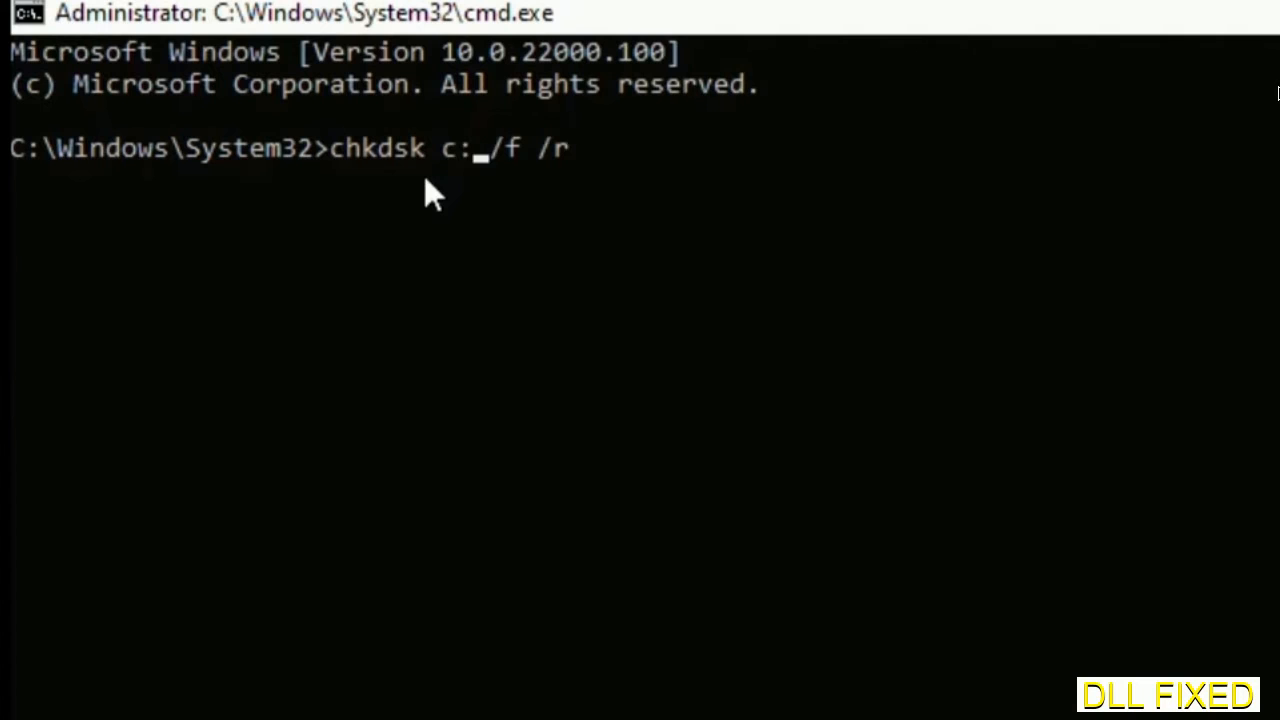
pyautogui.press('enter')
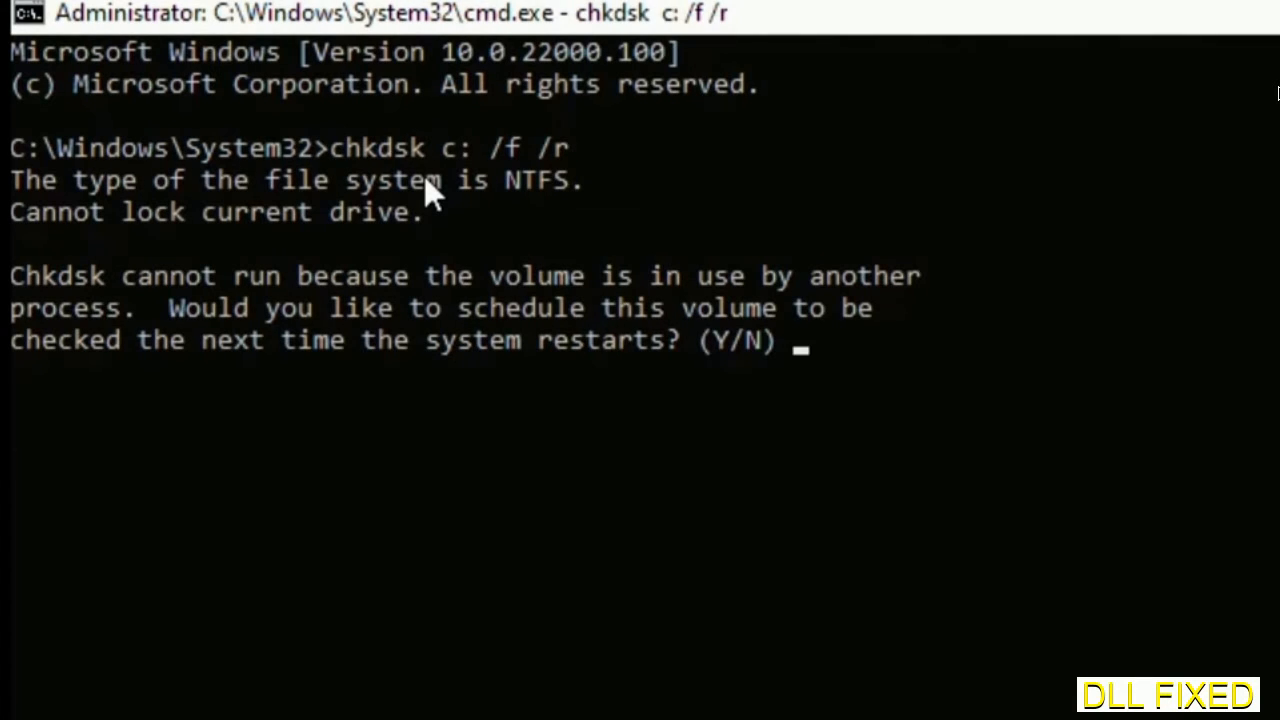
pyautogui.write('Y')
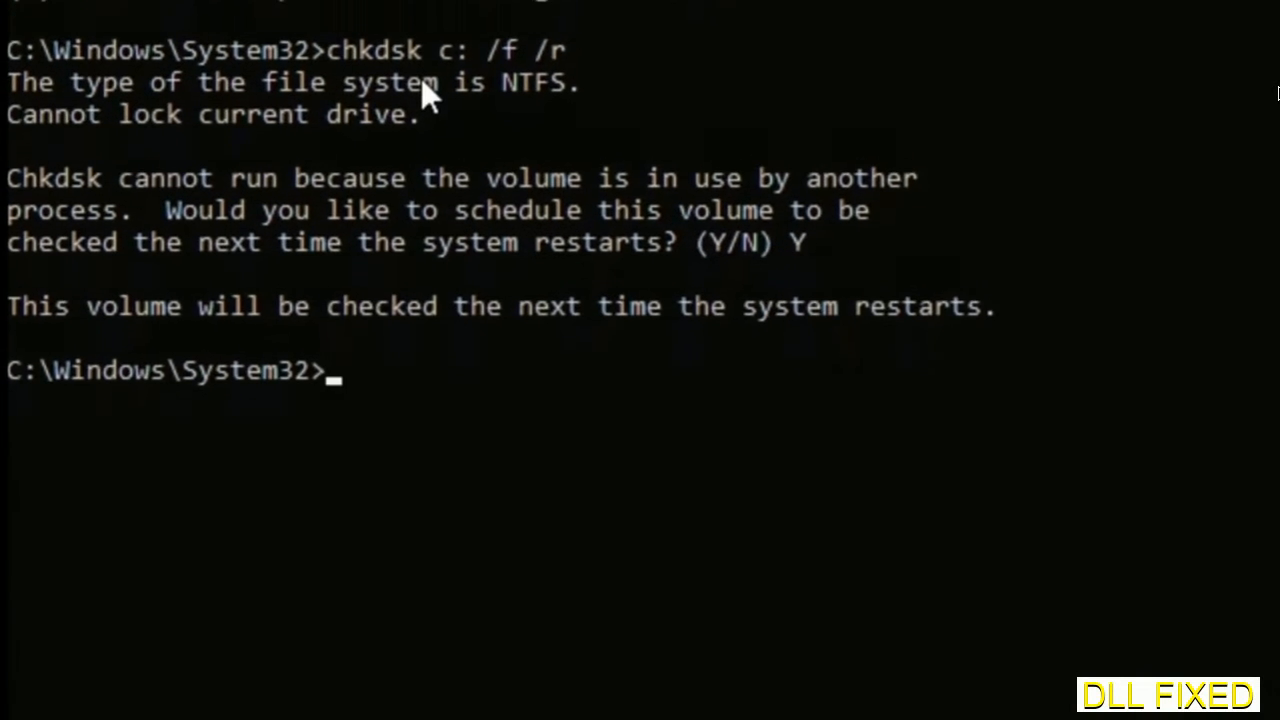
# Enter sfc /scannow to start a system file verification
pyautogui.write('s')
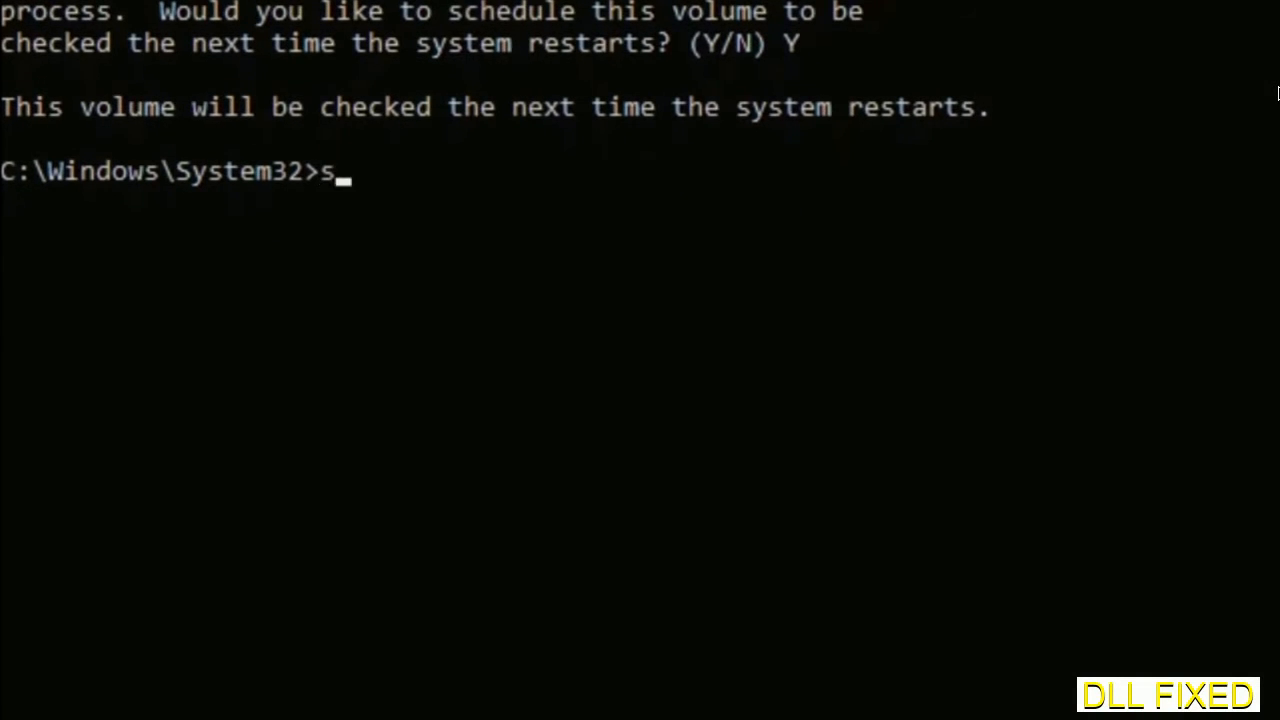
pyautogui.write('fc /s')
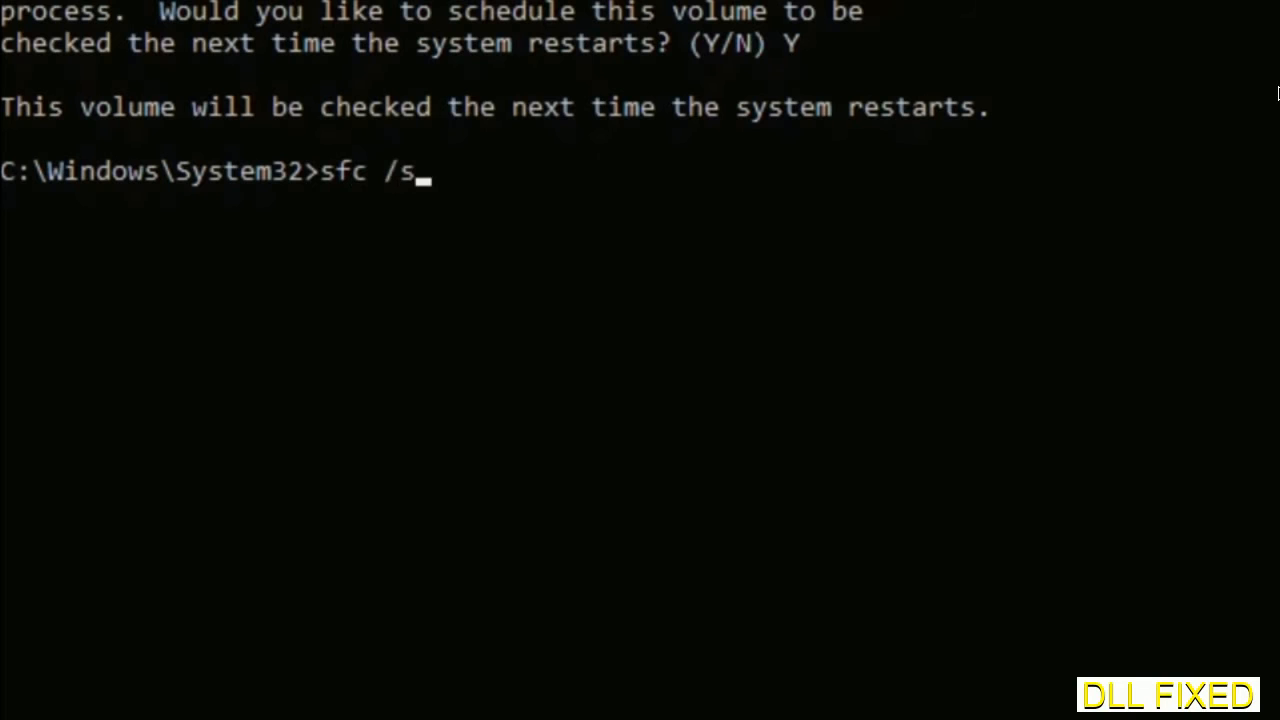
pyautogui.write('cannow')
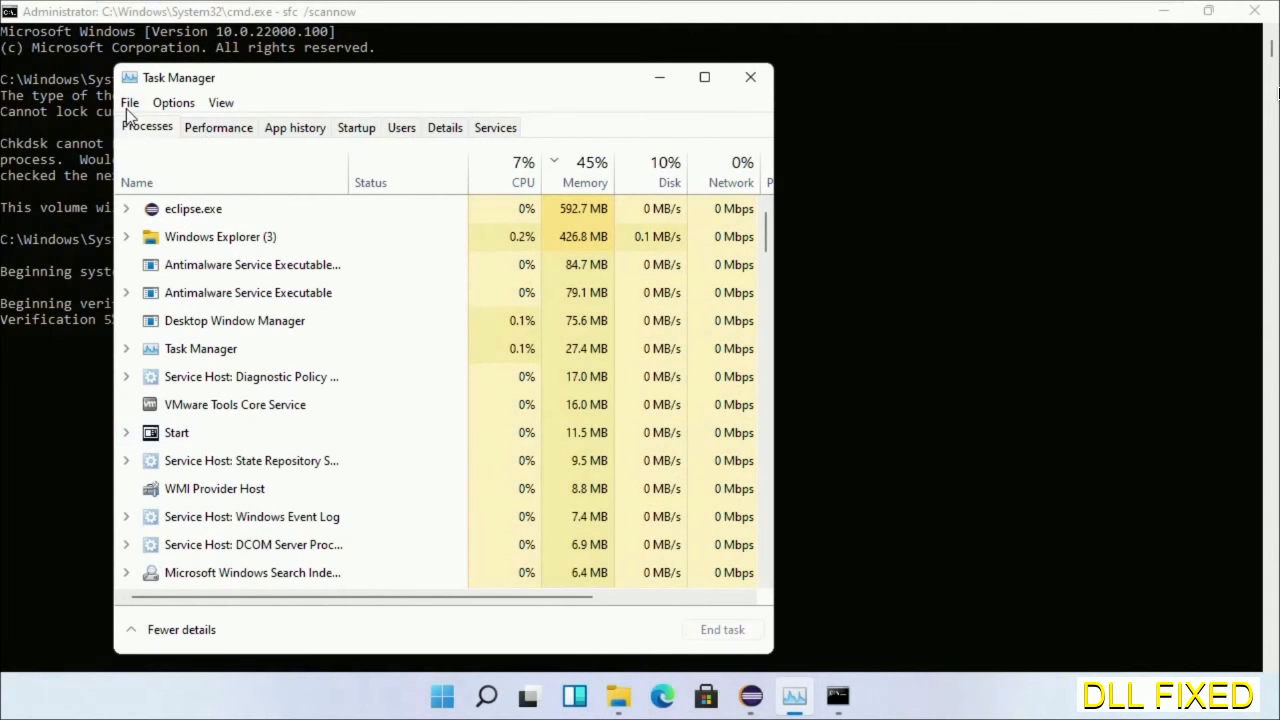
# Run a second administrator cmd.exe from Task Manager's File > Run new task
pyautogui.click(128, 102)
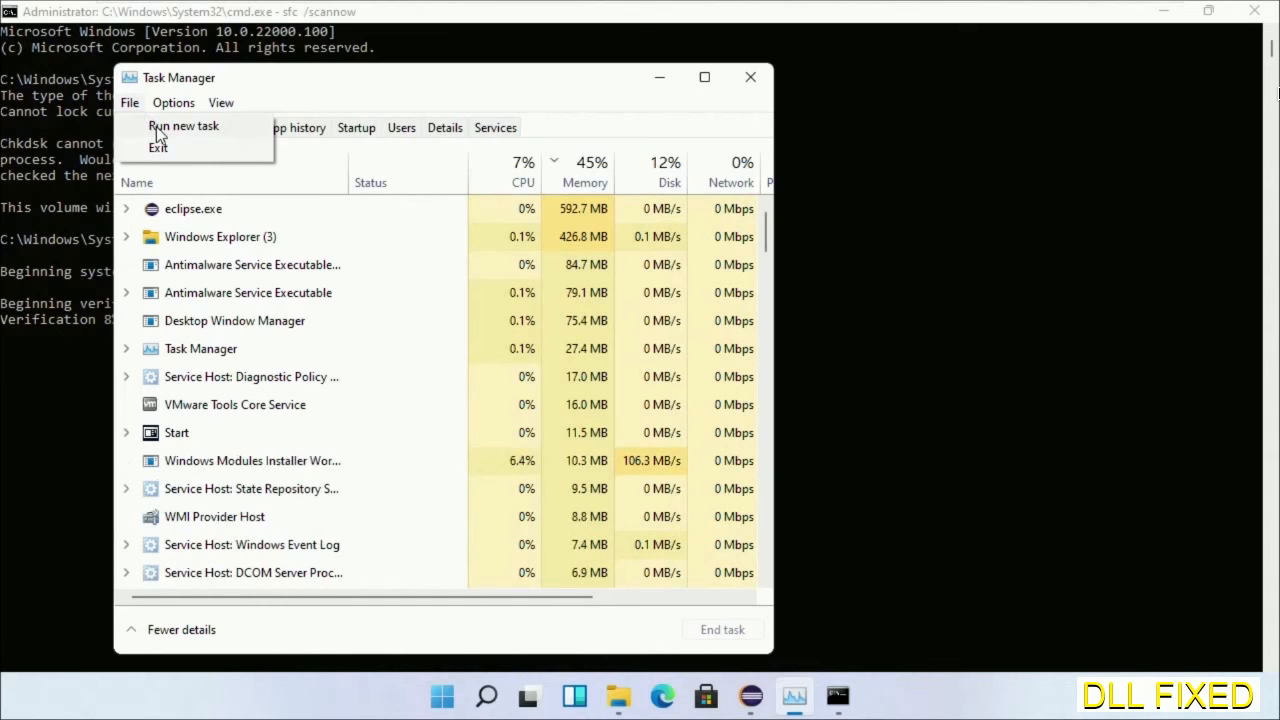
pyautogui.click(184, 124)
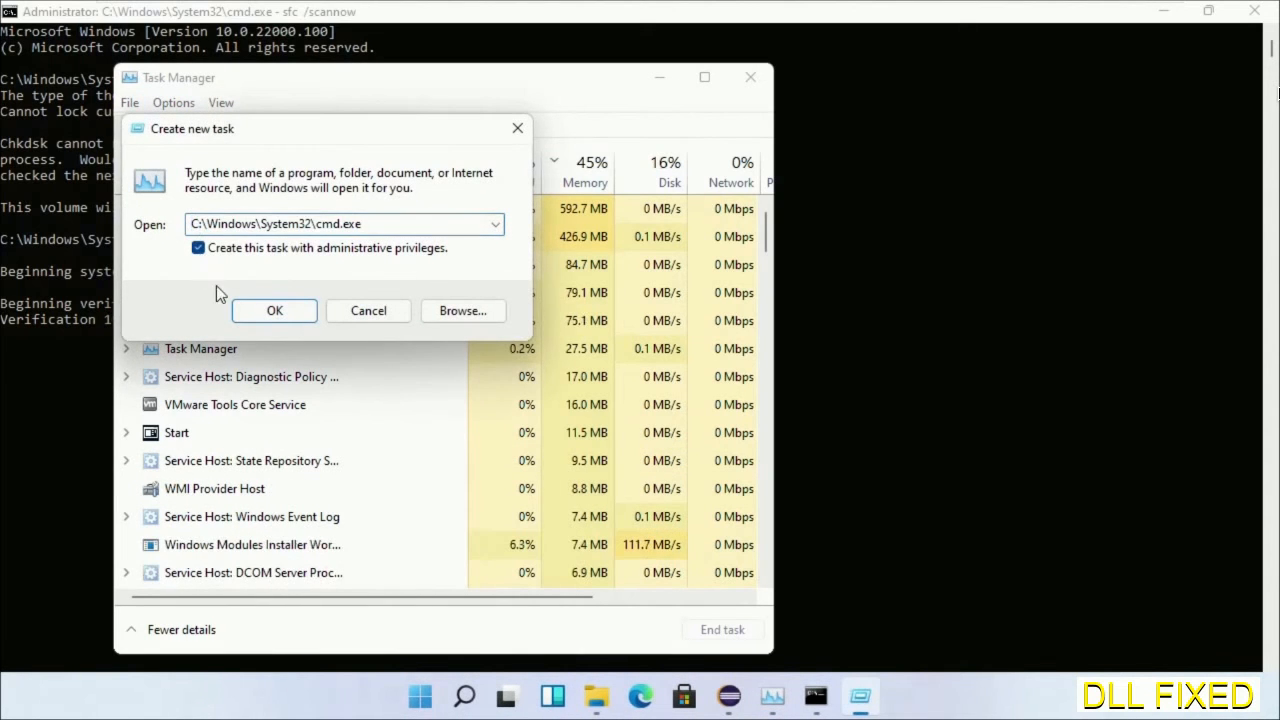
pyautogui.click(274, 310)
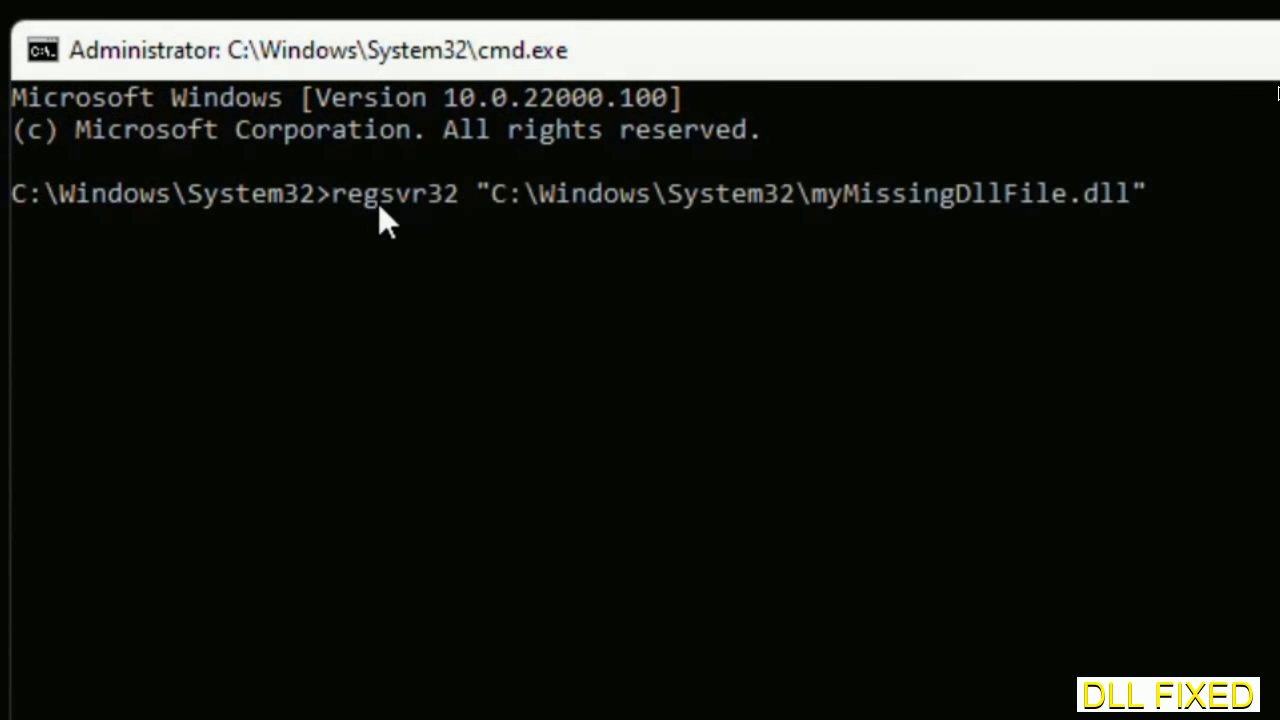
pyautogui.moveTo(822, 222)
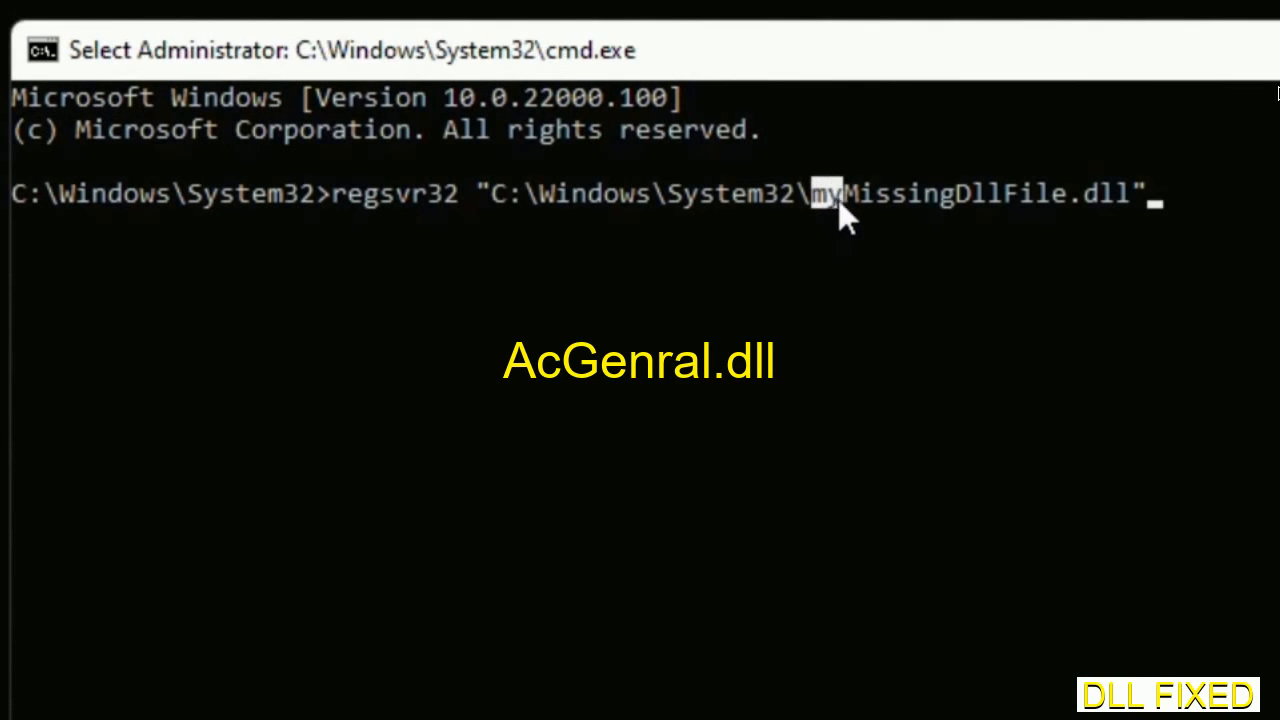
# Select the myMissingDllFile placeholder in the typed regsvr32 "C:\Windows\System32\..." command for replacement
pyautogui.moveTo(810, 192); pyautogui.dragTo(1136, 192)
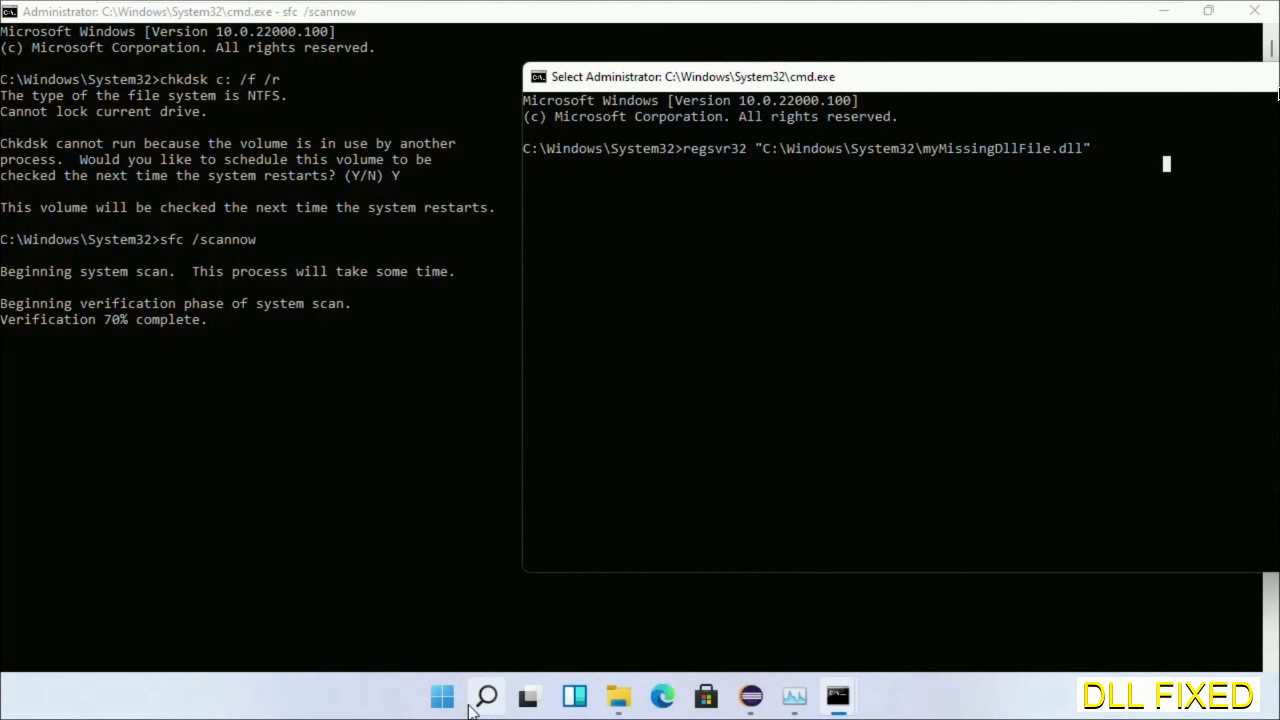
# Bring up the Start menu power options to restart the PC
pyautogui.click(486, 696)
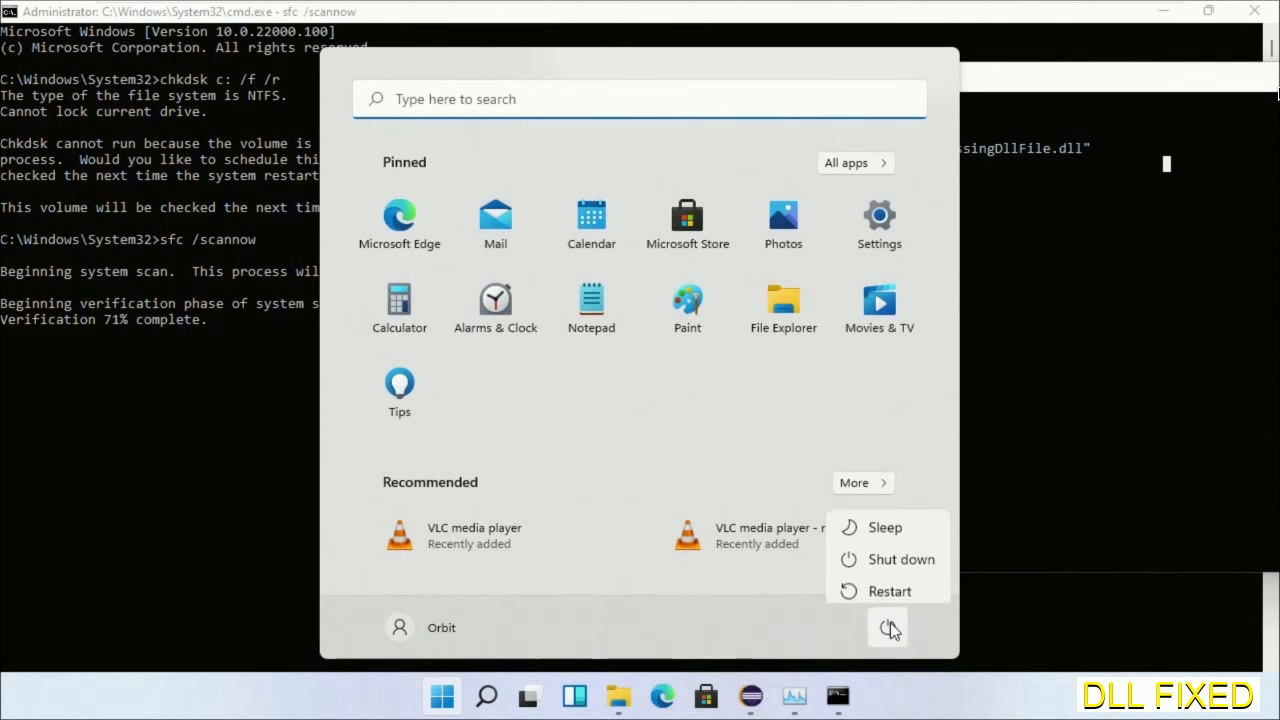
pyautogui.moveTo(892, 600)
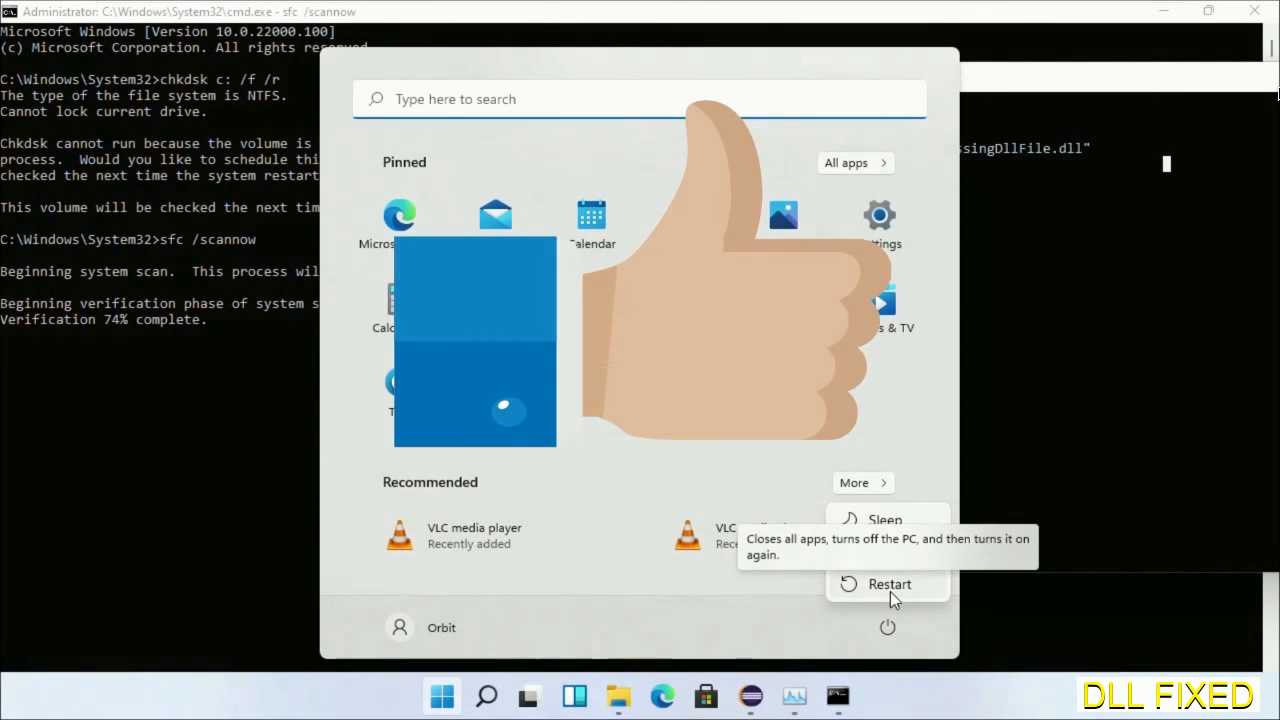